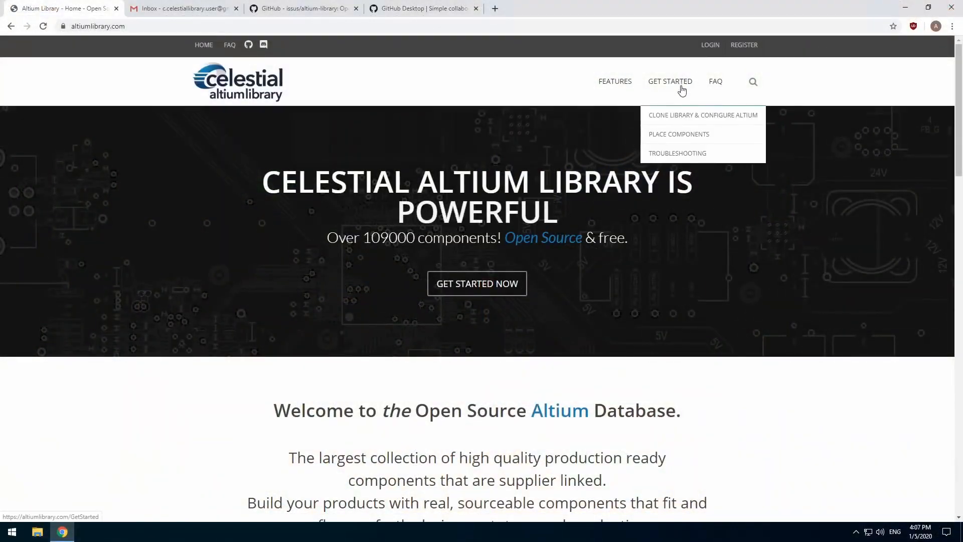
- Read through the Troubleshooting guide's Steps to Fix Missing Driver and Connection Failed sections
{"action": "left_click", "coordinate": [677, 153]}
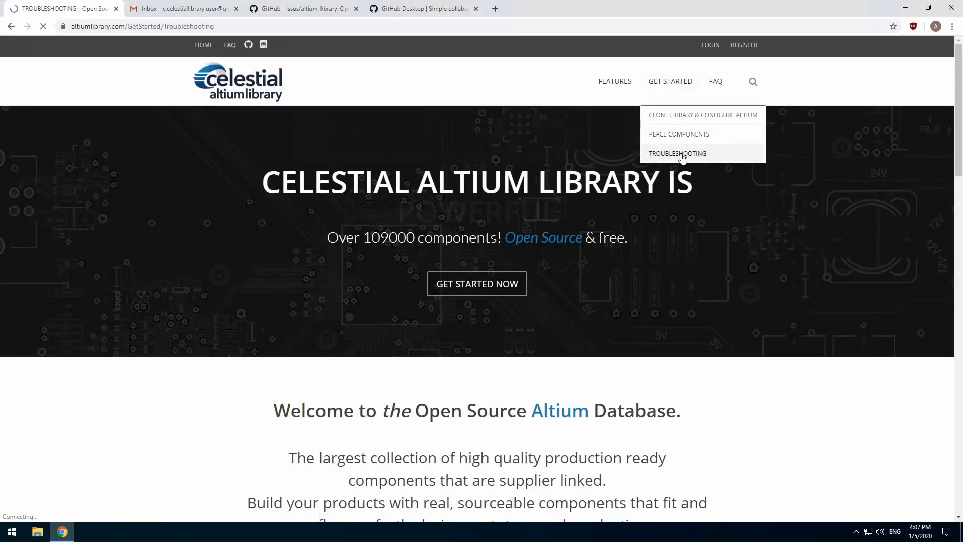
{"action": "left_click", "coordinate": [677, 152]}
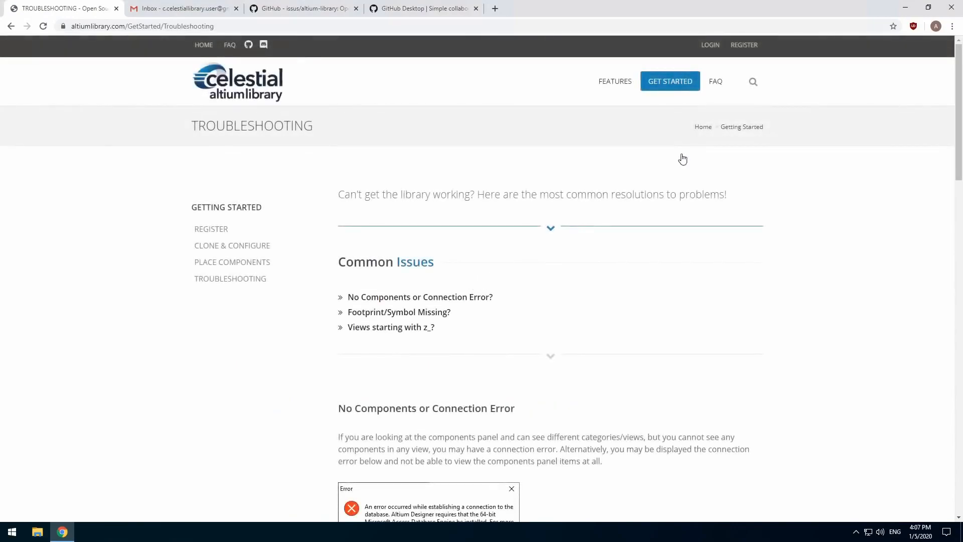
{"action": "mouse_move", "coordinate": [681, 170]}
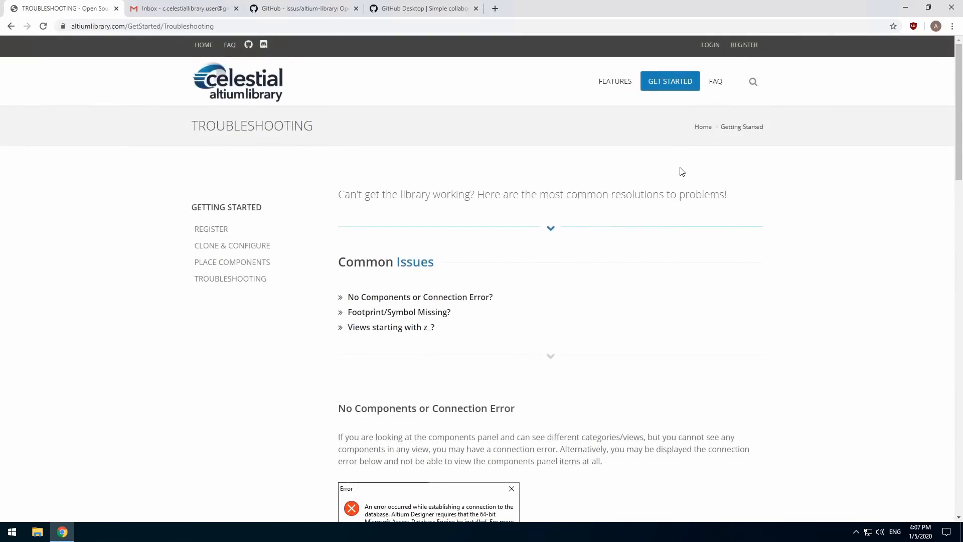
{"action": "scroll", "scroll_direction": "down", "scroll_amount": 3}
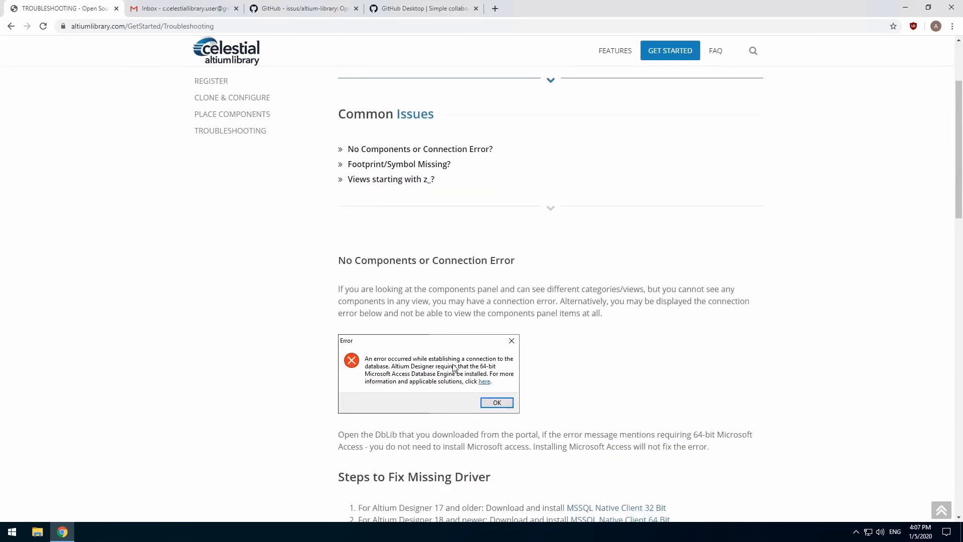
{"action": "left_click", "coordinate": [428, 368]}
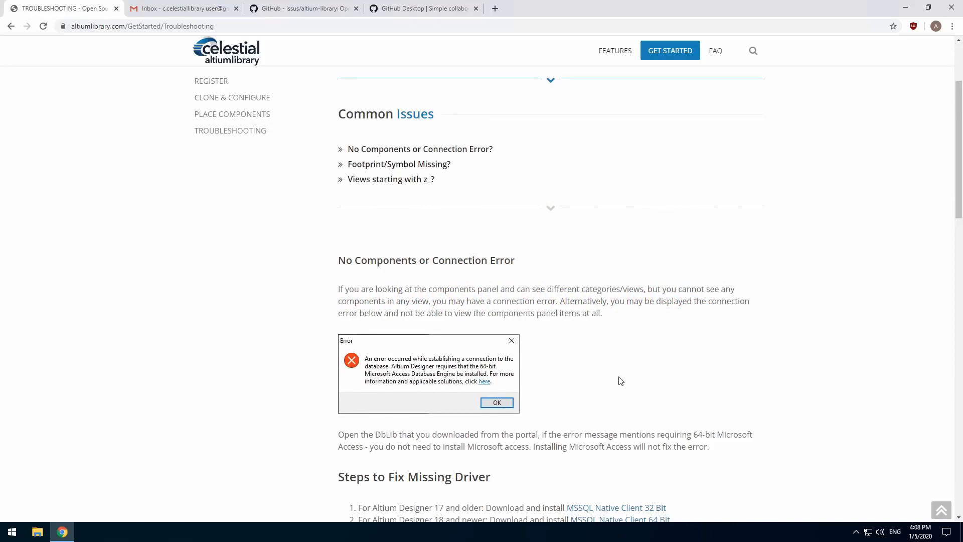
{"action": "scroll", "scroll_direction": "down", "scroll_amount": 3}
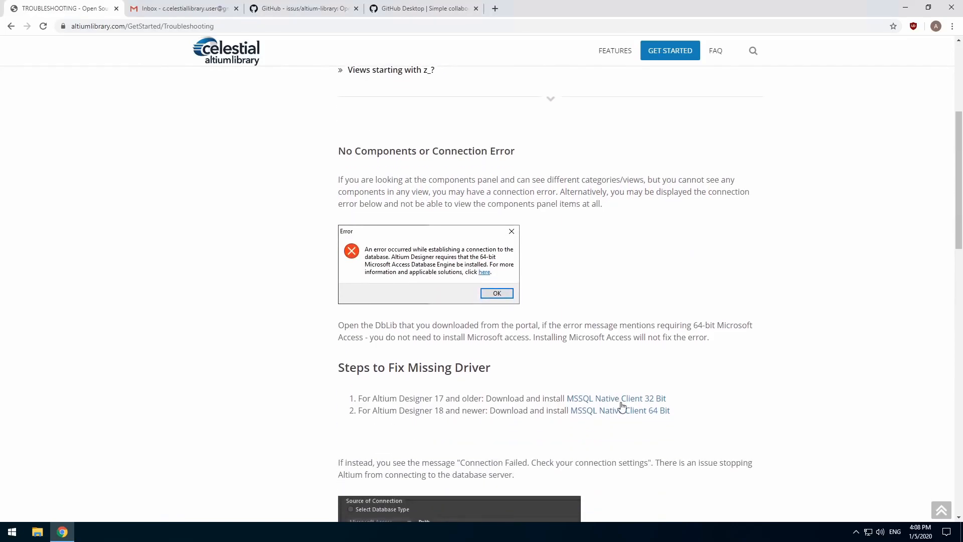
{"action": "mouse_move", "coordinate": [623, 409]}
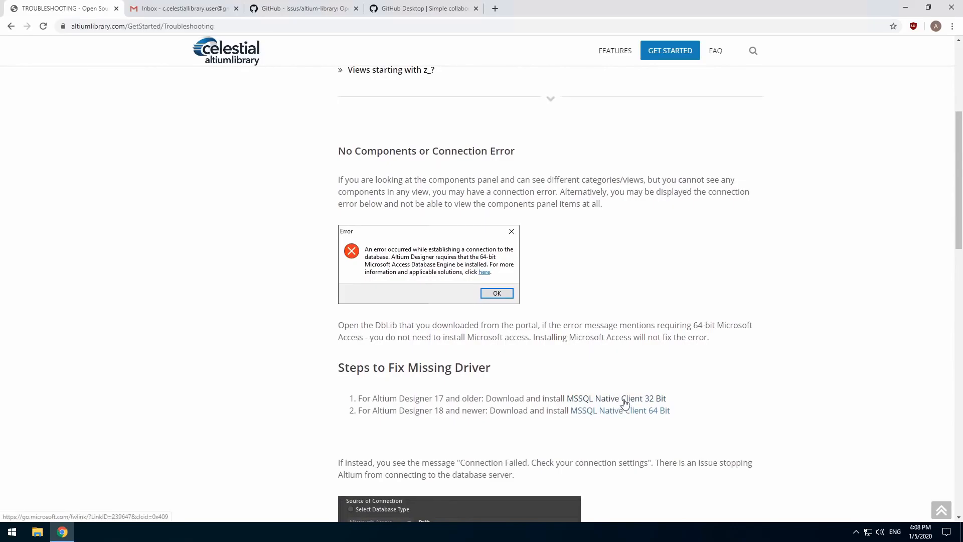
{"action": "mouse_move", "coordinate": [619, 405]}
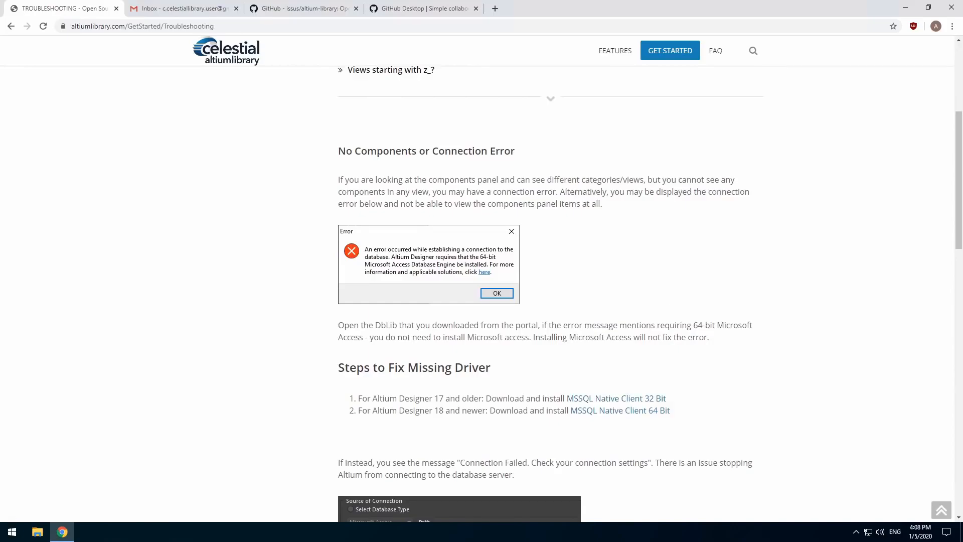
{"action": "mouse_move", "coordinate": [795, 288]}
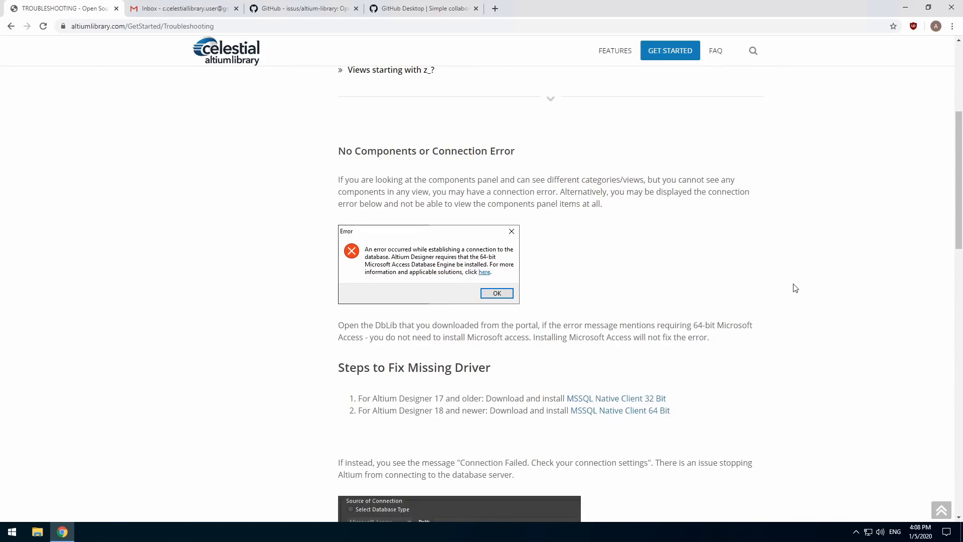
{"action": "scroll", "scroll_direction": "down", "scroll_amount": 3}
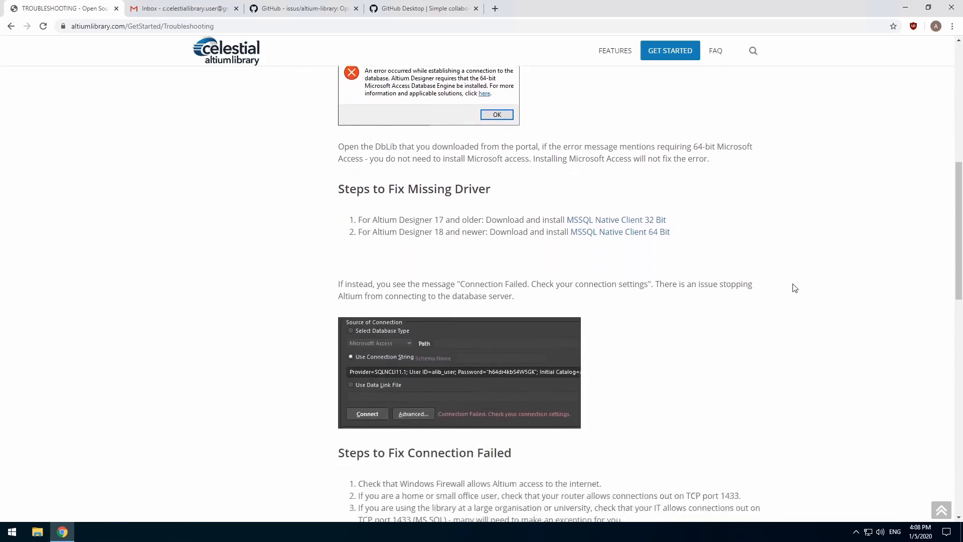
{"action": "scroll", "scroll_direction": "down", "scroll_amount": 3}
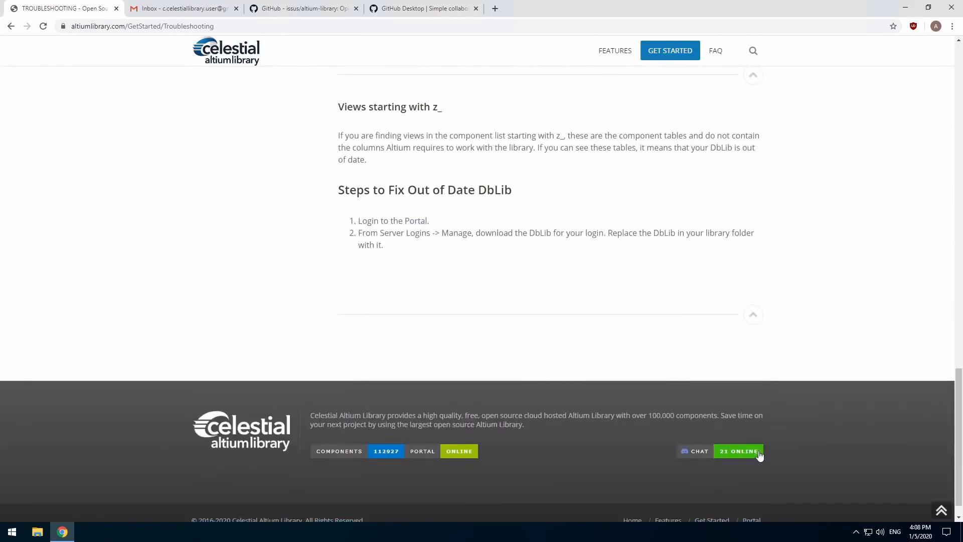
{"action": "mouse_move", "coordinate": [758, 464]}
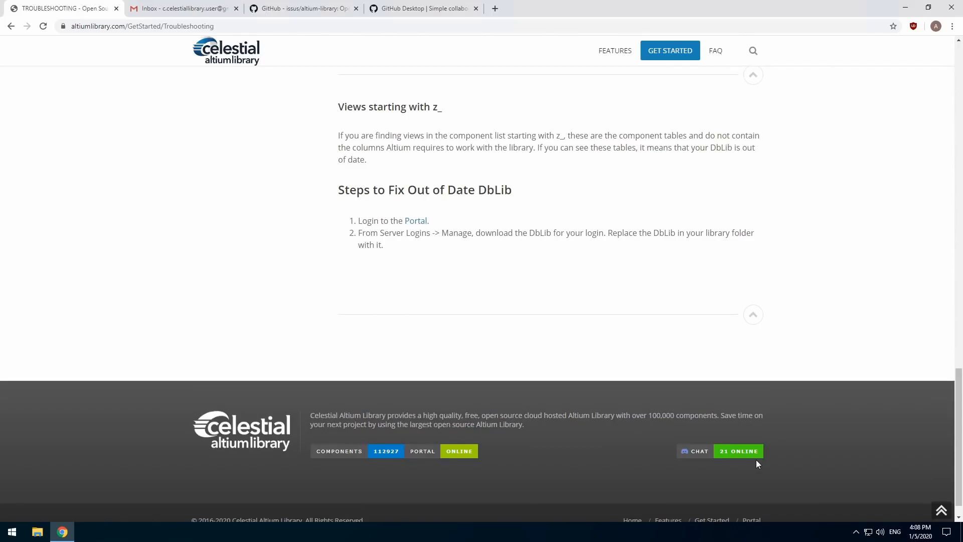
{"action": "scroll", "scroll_direction": "up", "scroll_amount": 3}
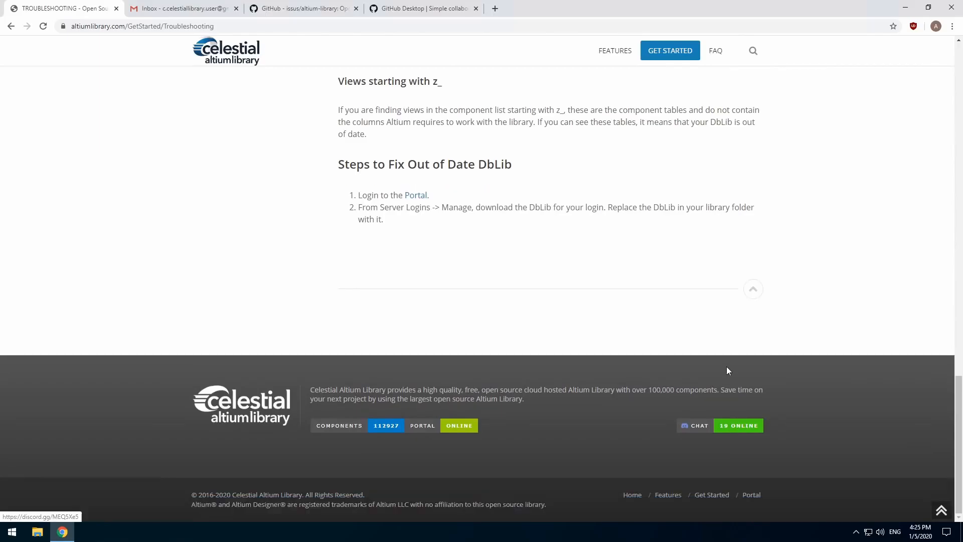
{"action": "scroll", "scroll_direction": "up", "scroll_amount": 3}
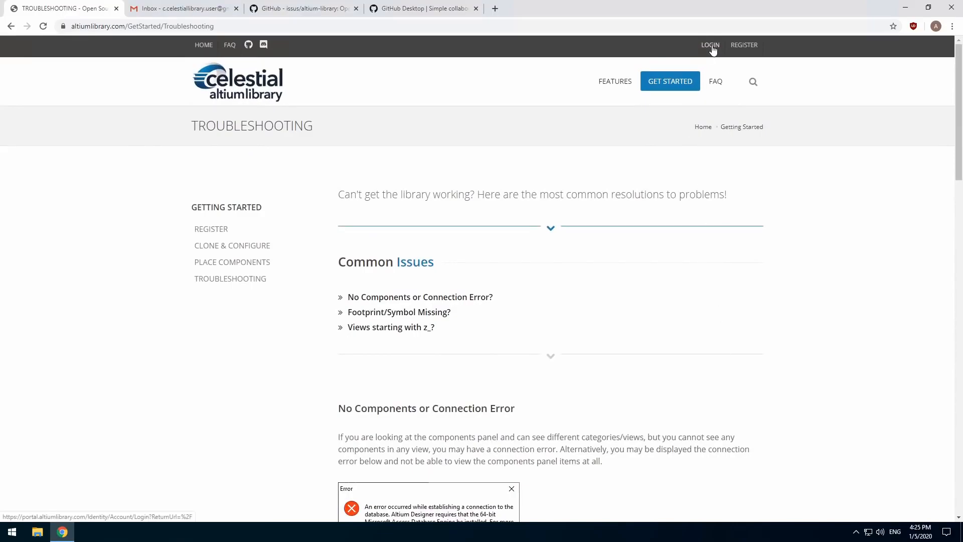
- Register a portal account with the c.celestial email and go to the Gmail inbox for confirmation
{"action": "left_click", "coordinate": [710, 45]}
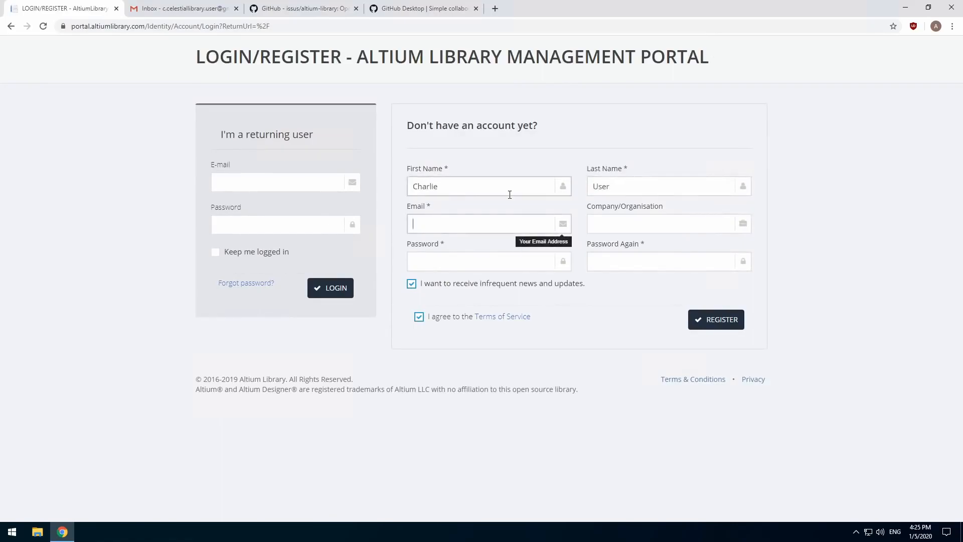
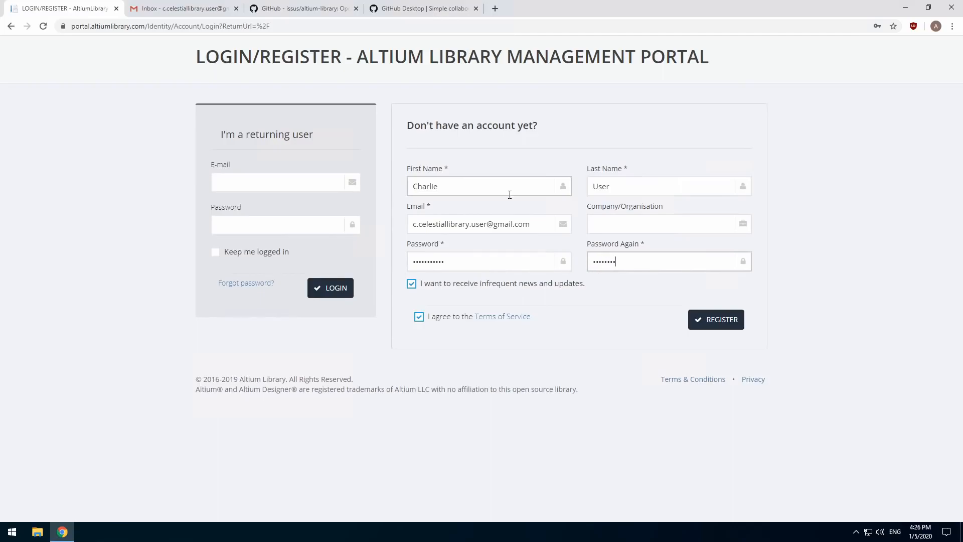
{"action": "left_click", "coordinate": [715, 319]}
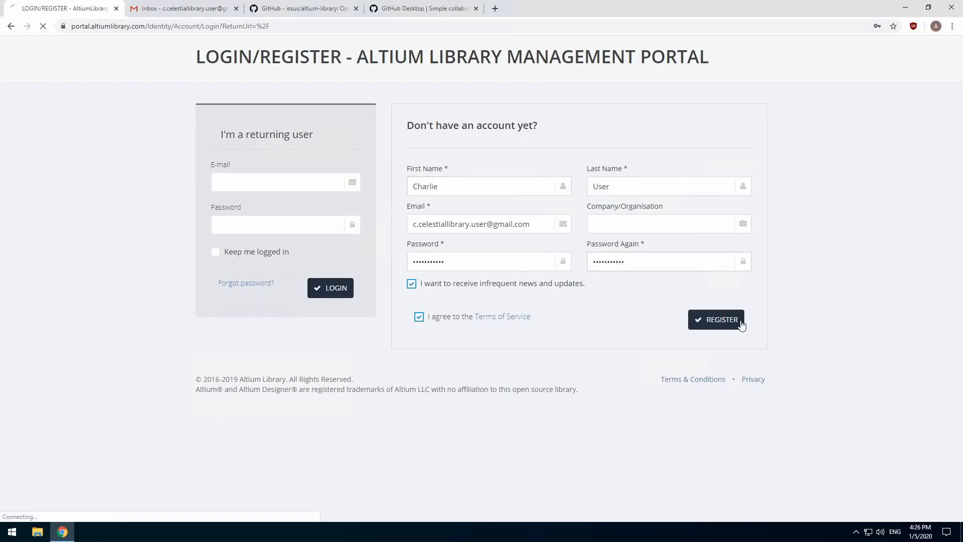
{"action": "left_click", "coordinate": [715, 319]}
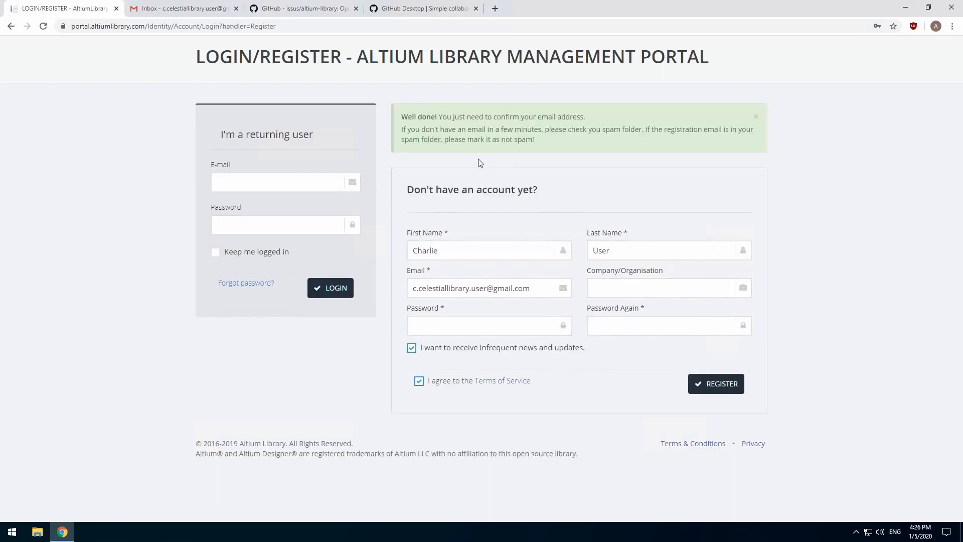
{"action": "left_click", "coordinate": [179, 8]}
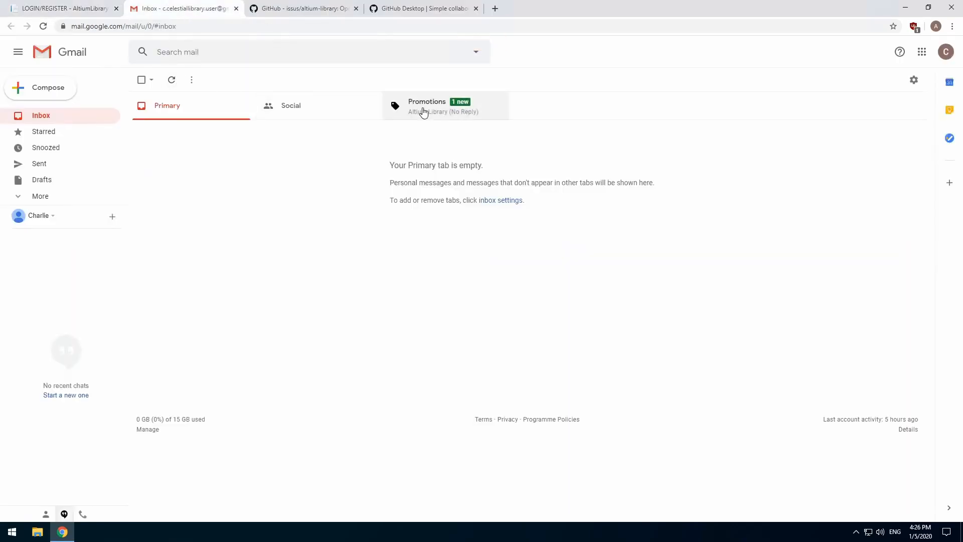
- Confirm the account from the Promotions email and visit the Management Portal dashboard
{"action": "left_click", "coordinate": [442, 106]}
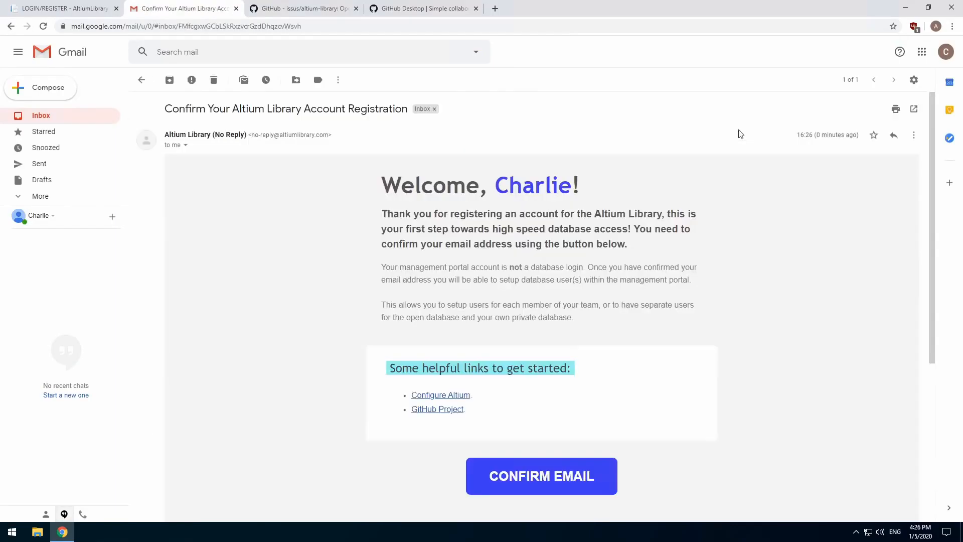
{"action": "scroll", "scroll_direction": "down", "scroll_amount": 3}
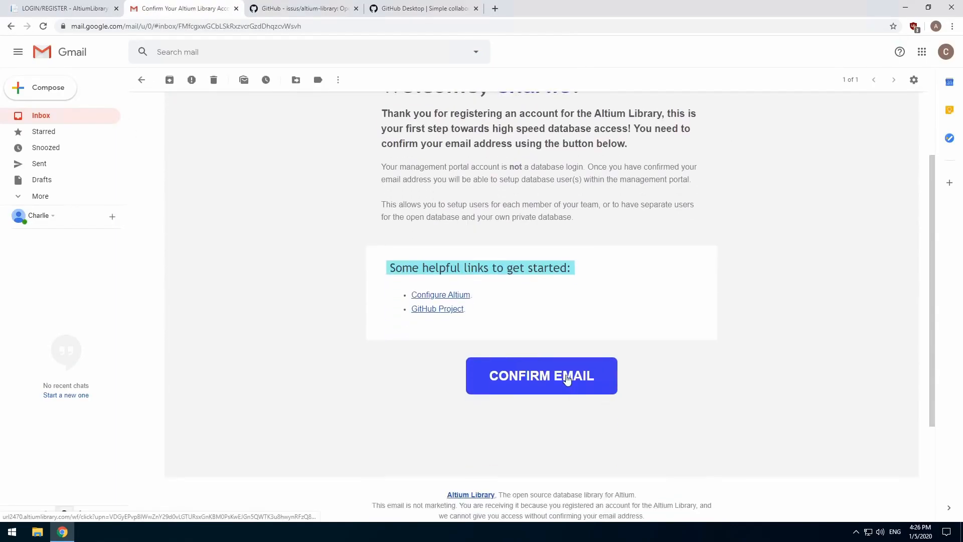
{"action": "left_click", "coordinate": [540, 375]}
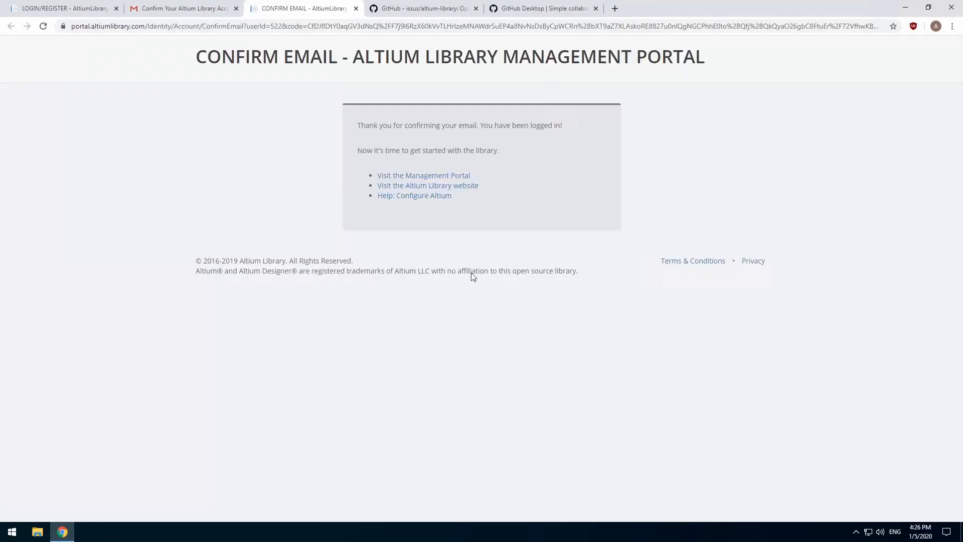
{"action": "left_click", "coordinate": [423, 174]}
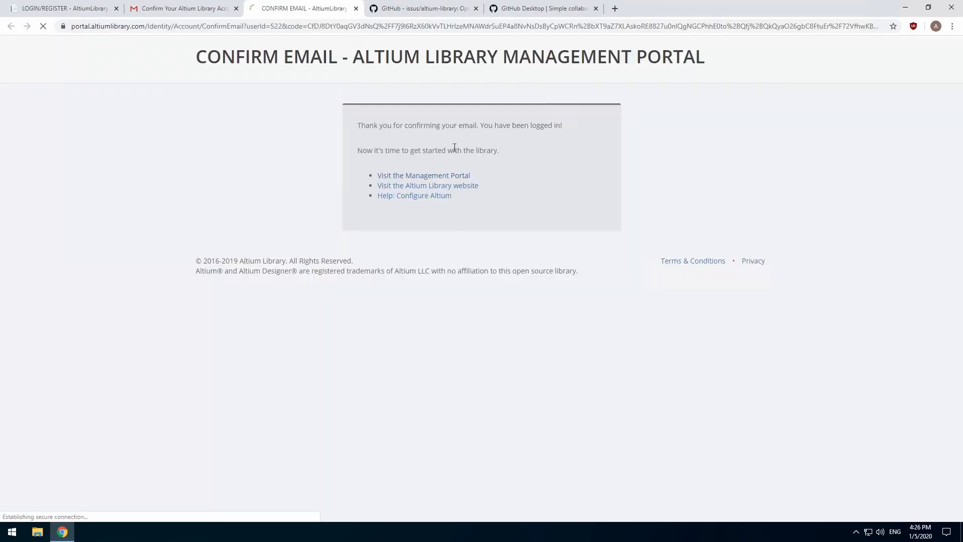
{"action": "left_click", "coordinate": [422, 175]}
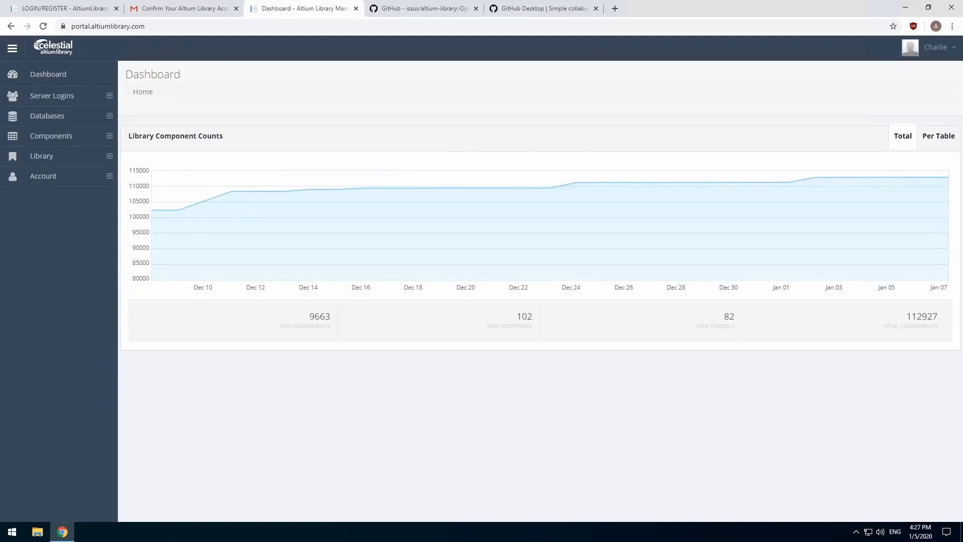
- Download GitHubDesktopSetup.exe for Windows 64-bit from desktop.github.com and run it
{"action": "left_click", "coordinate": [543, 8]}
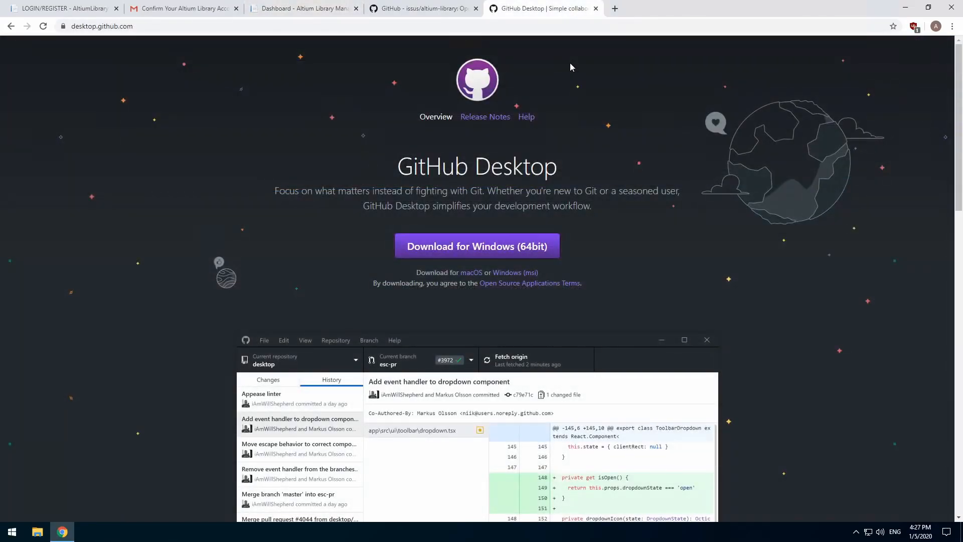
{"action": "mouse_move", "coordinate": [476, 245]}
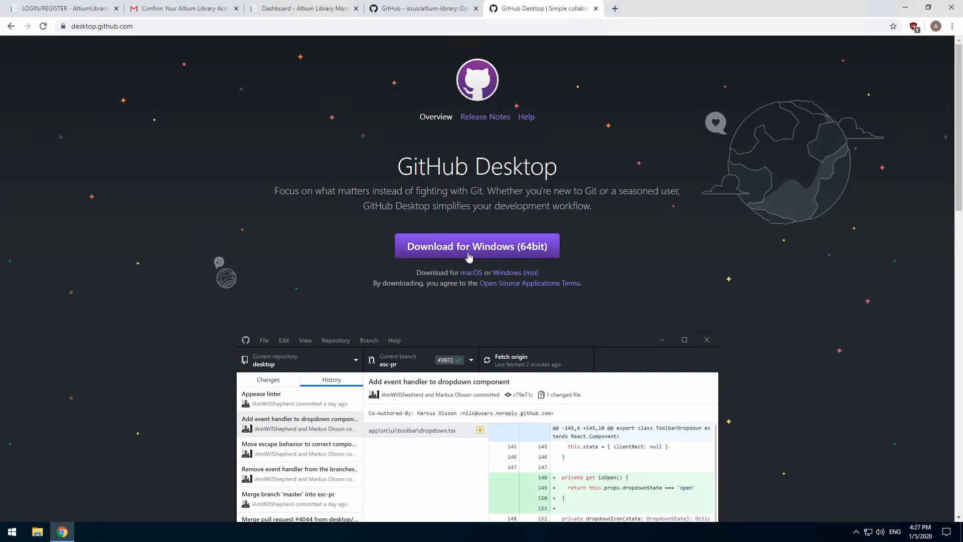
{"action": "left_click", "coordinate": [476, 246]}
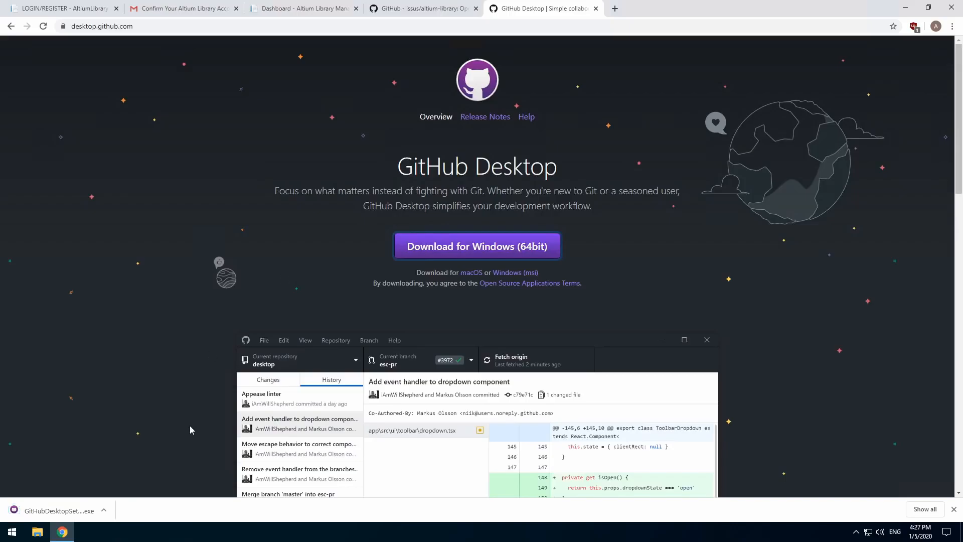
{"action": "left_click", "coordinate": [477, 246]}
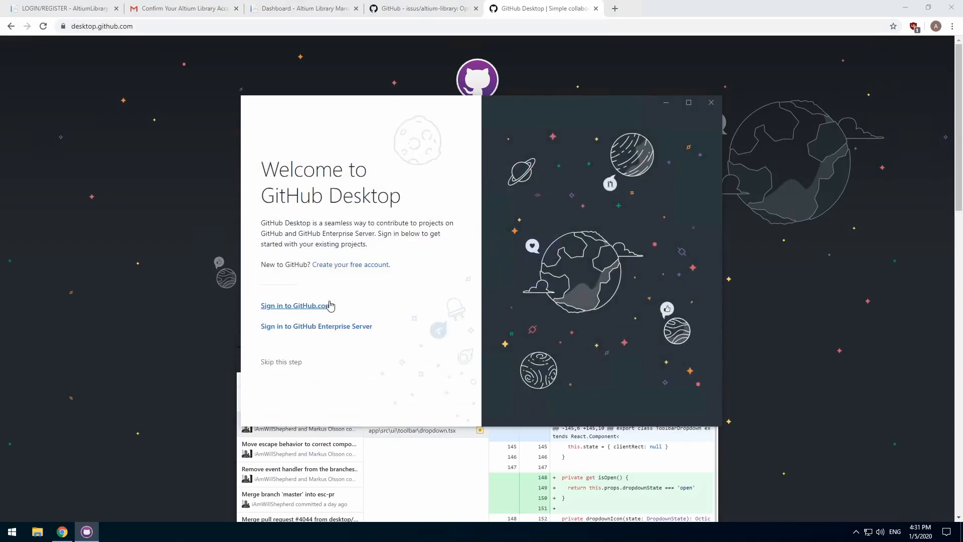
{"action": "mouse_move", "coordinate": [299, 365]}
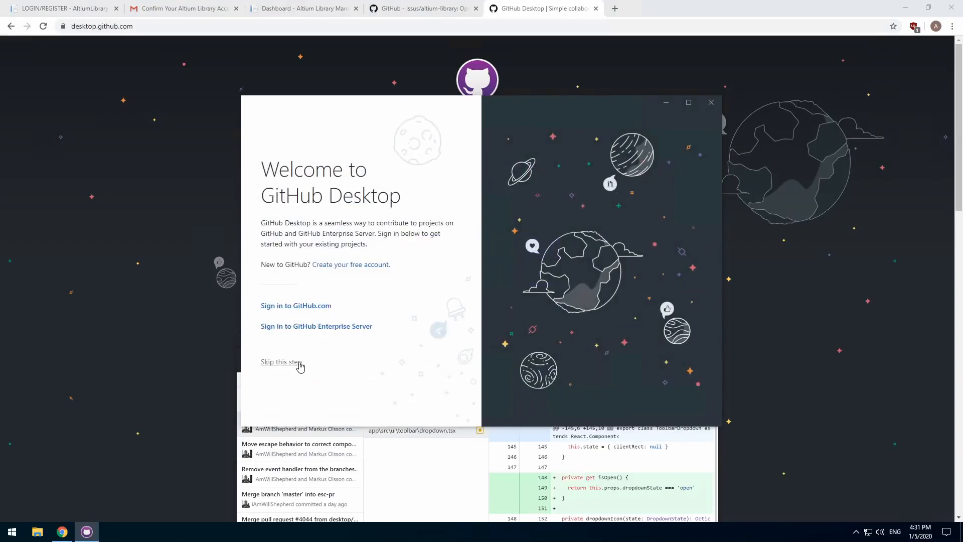
- Skip GitHub sign-in, accept the Git name and email, and choose to clone a repository
{"action": "left_click", "coordinate": [280, 362]}
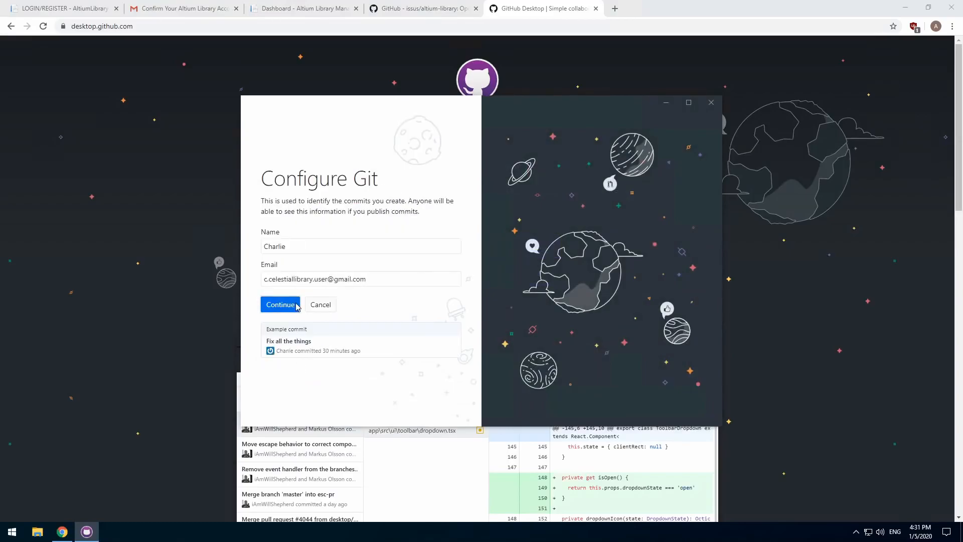
{"action": "left_click", "coordinate": [280, 303]}
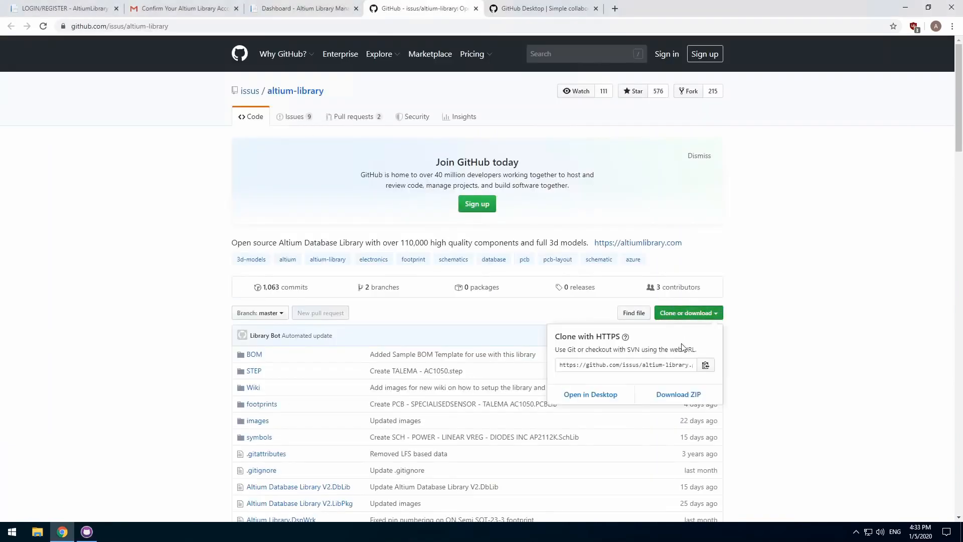
{"action": "mouse_move", "coordinate": [96, 526]}
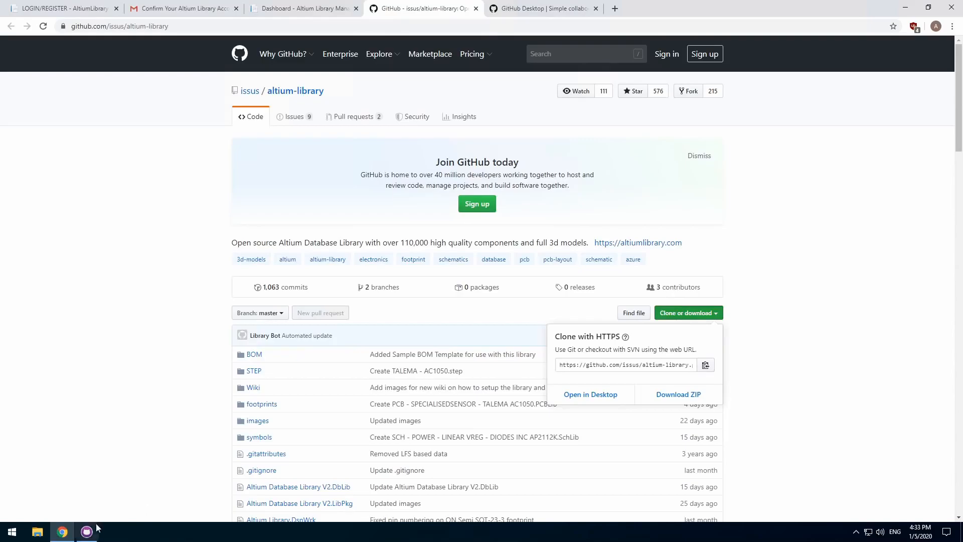
{"action": "left_click", "coordinate": [589, 394]}
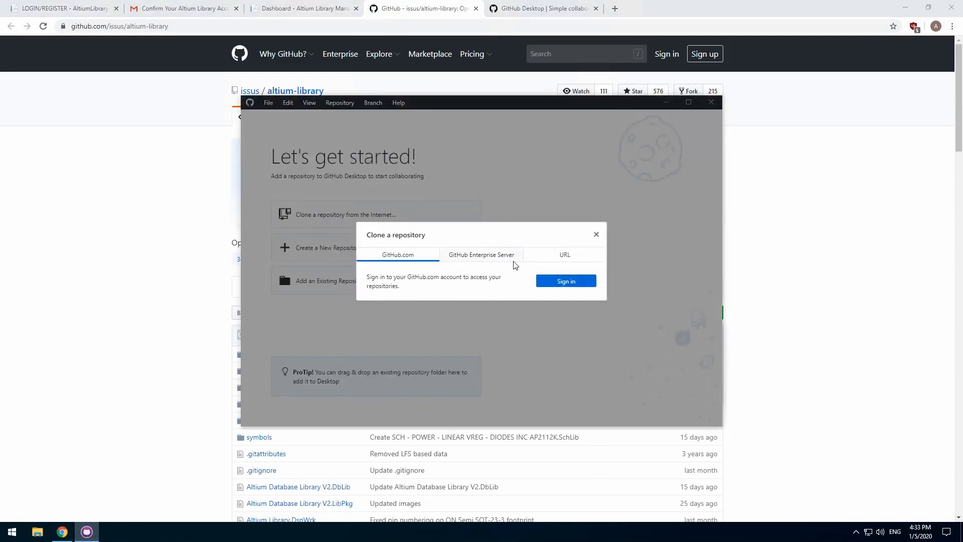
{"action": "left_click", "coordinate": [564, 254]}
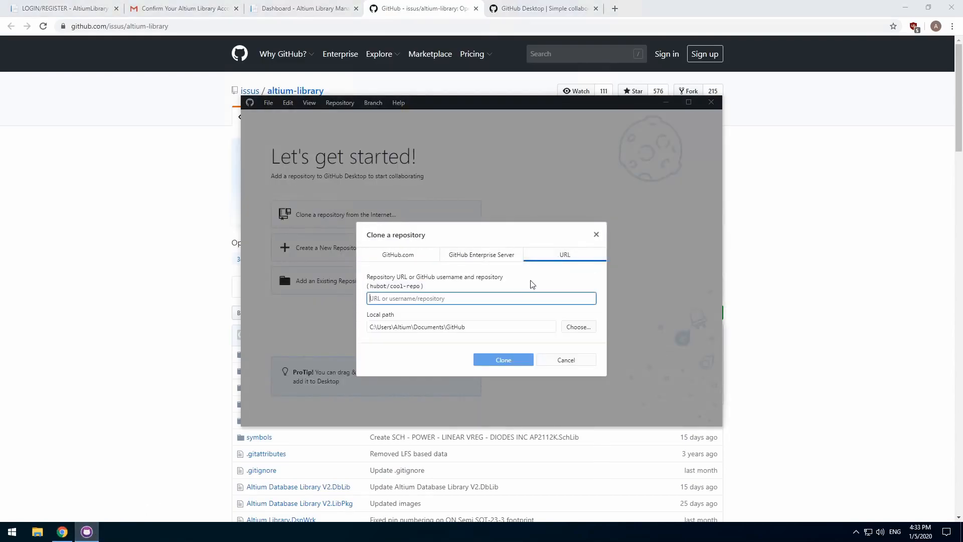
{"action": "type", "text": "https://github.com/issus/altium-library.git"}
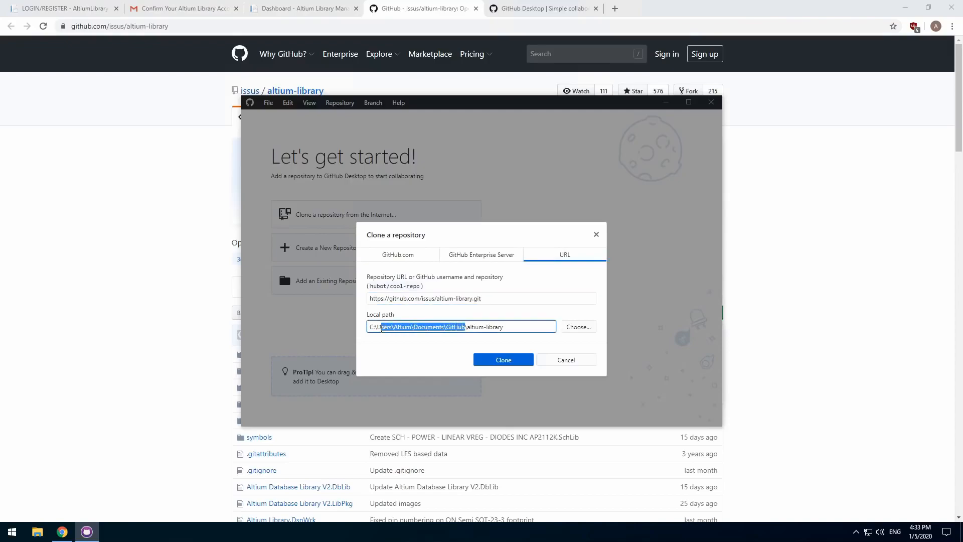
{"action": "type", "text": "C:\\altium-library"}
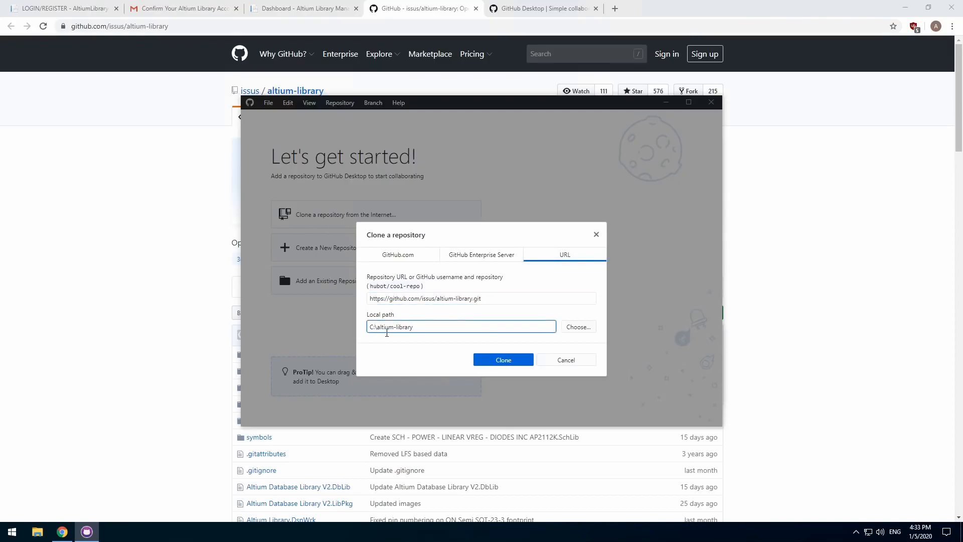
{"action": "left_click", "coordinate": [502, 359]}
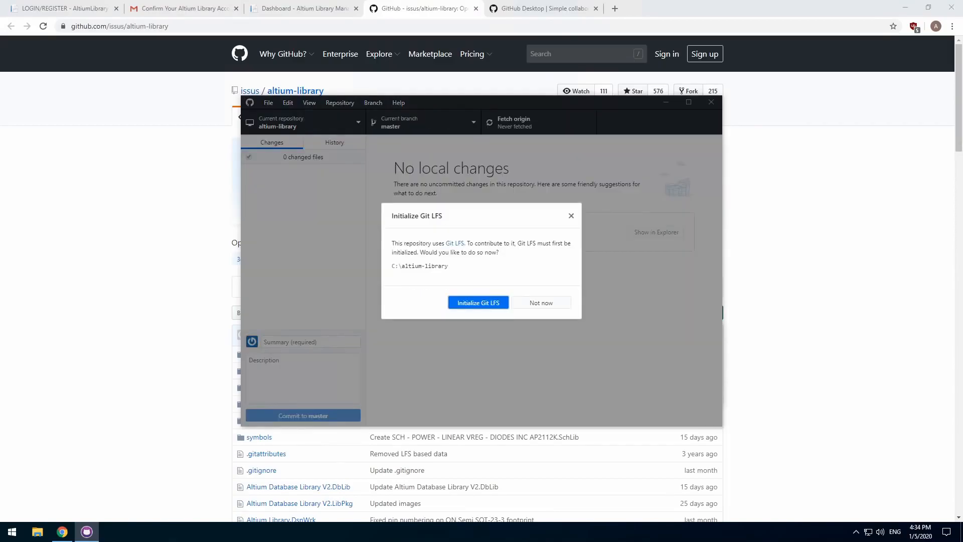
- Answer the Git LFS prompt, pull the repository, and return to the portal dashboard
{"action": "left_click", "coordinate": [339, 103]}
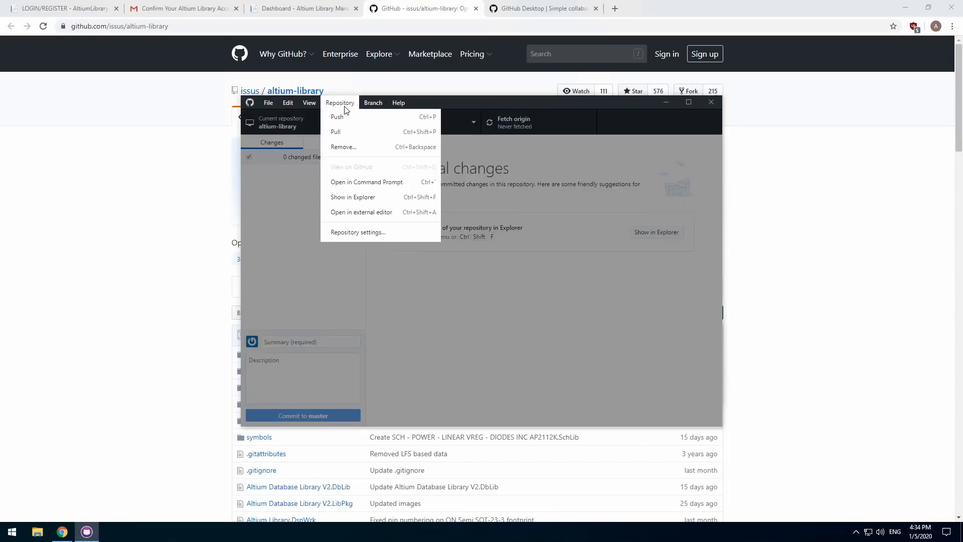
{"action": "left_click", "coordinate": [336, 131]}
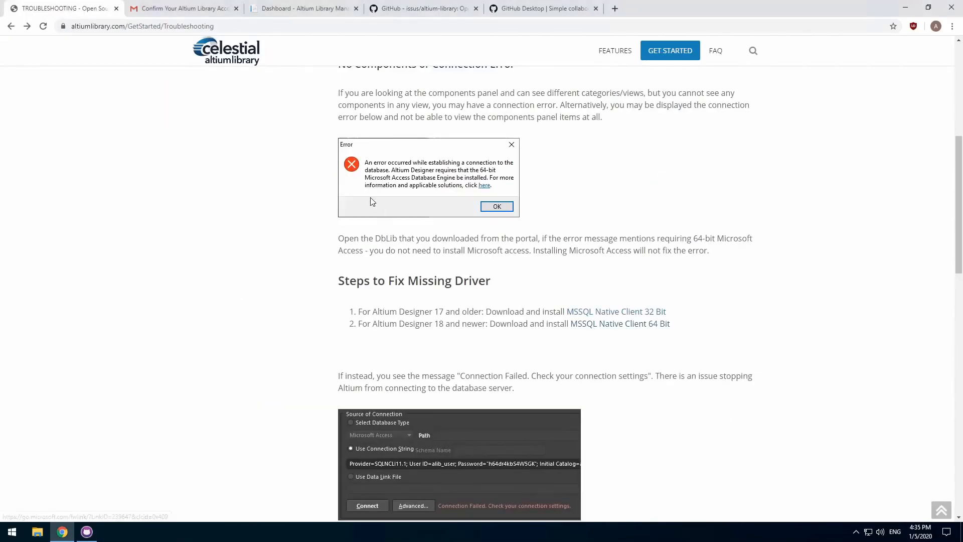
{"action": "mouse_move", "coordinate": [303, 8]}
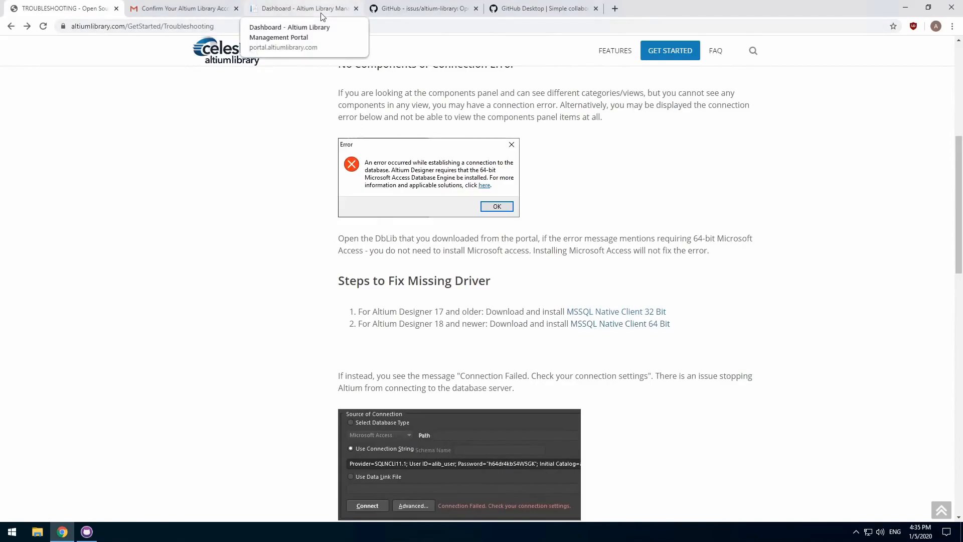
{"action": "left_click", "coordinate": [300, 8]}
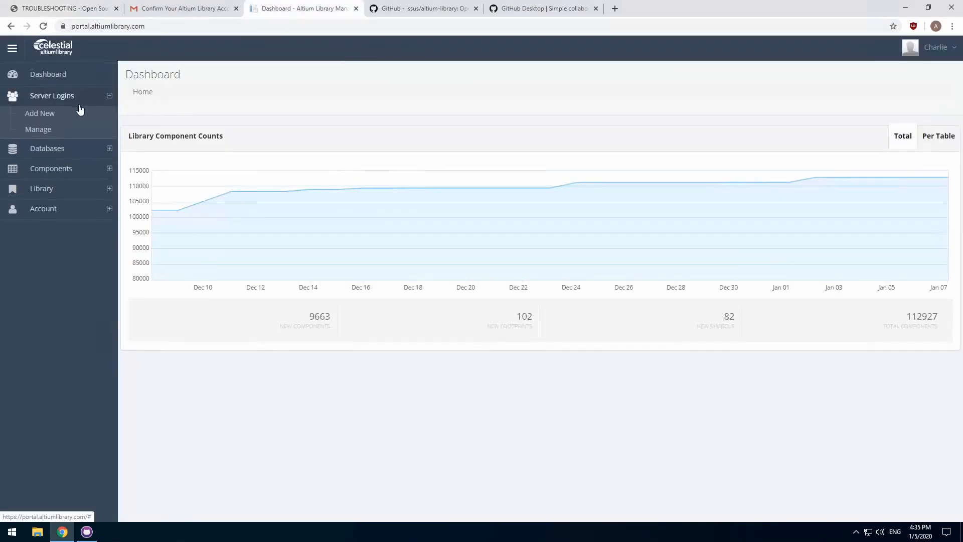
- Create a new database server login for the altium_library database
{"action": "left_click", "coordinate": [39, 113]}
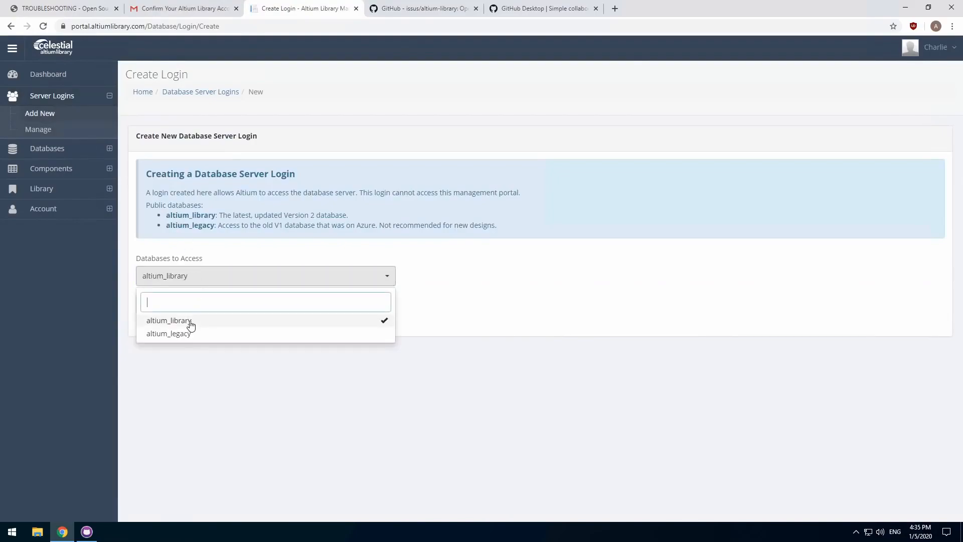
{"action": "left_click", "coordinate": [168, 320]}
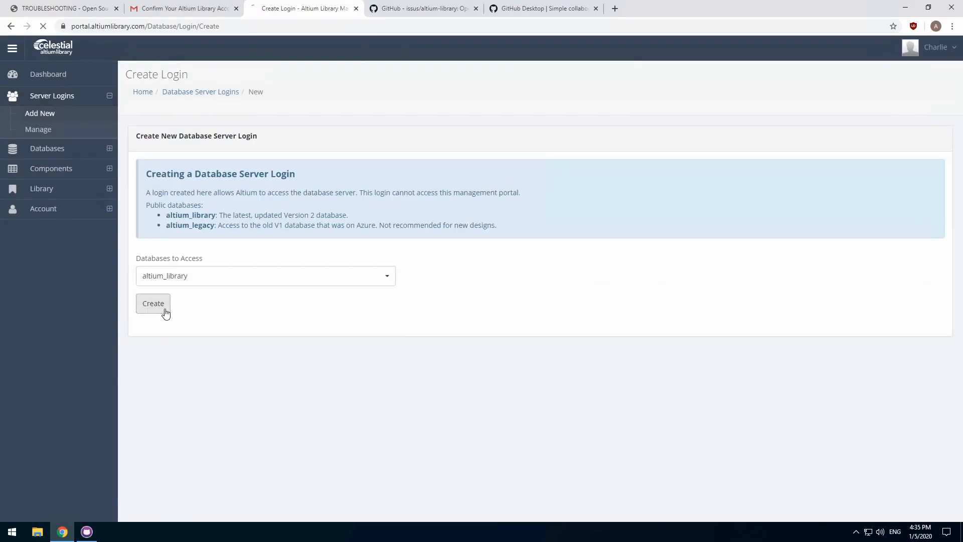
{"action": "left_click", "coordinate": [152, 302]}
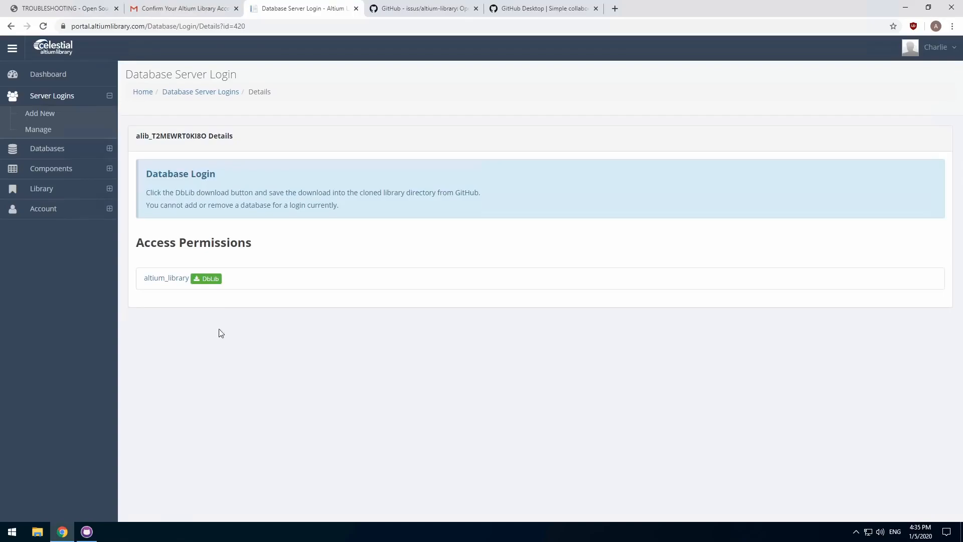
- Download the altium_library DbLib file and show it in the Downloads folder
{"action": "left_click", "coordinate": [206, 278]}
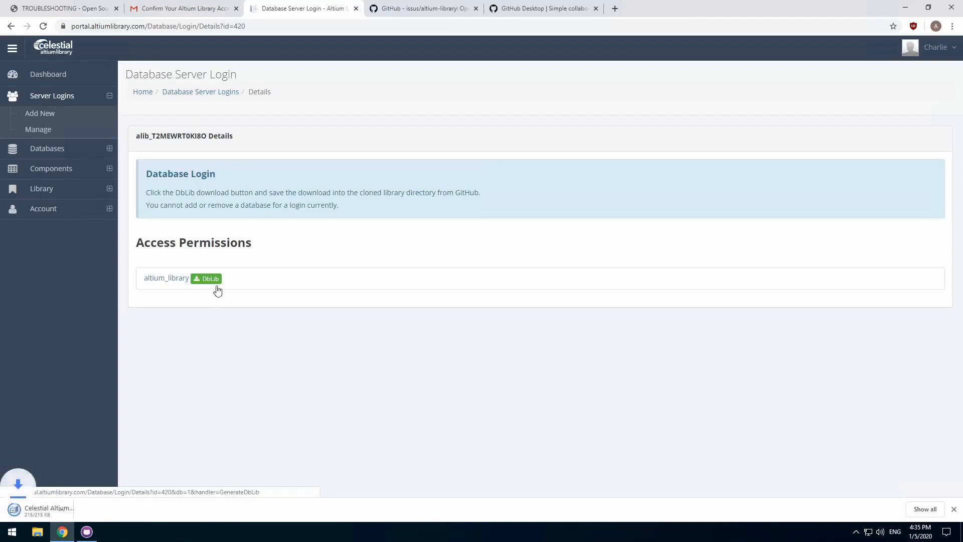
{"action": "left_click", "coordinate": [104, 510]}
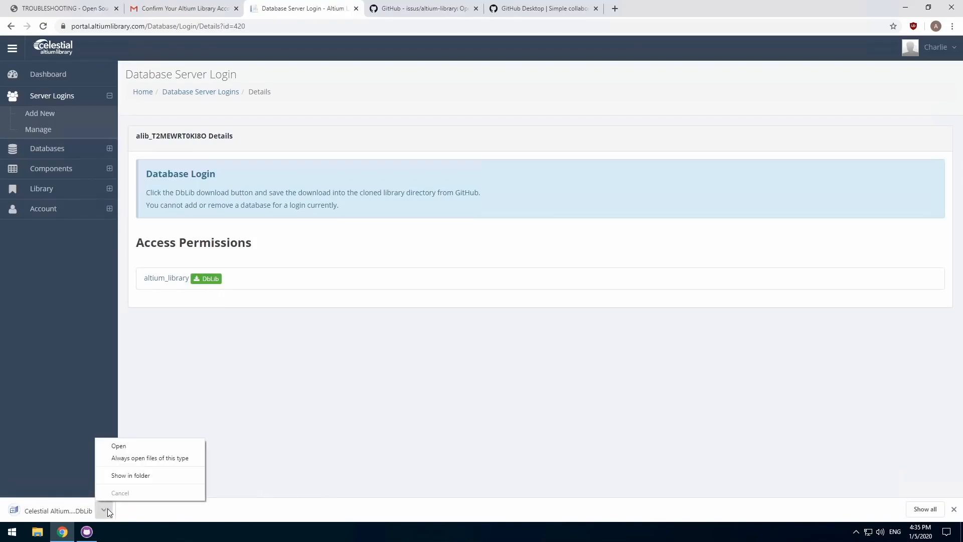
{"action": "left_click", "coordinate": [131, 474]}
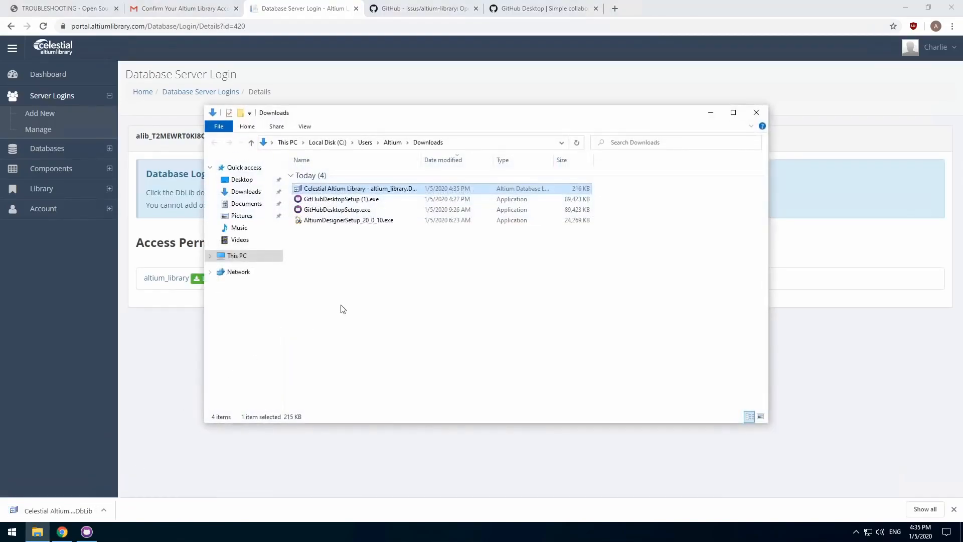
- Open the Celestial DbLib from C:\altium-library in Altium and dismiss the 64-bit Access Database Engine error
{"action": "left_click", "coordinate": [327, 141]}
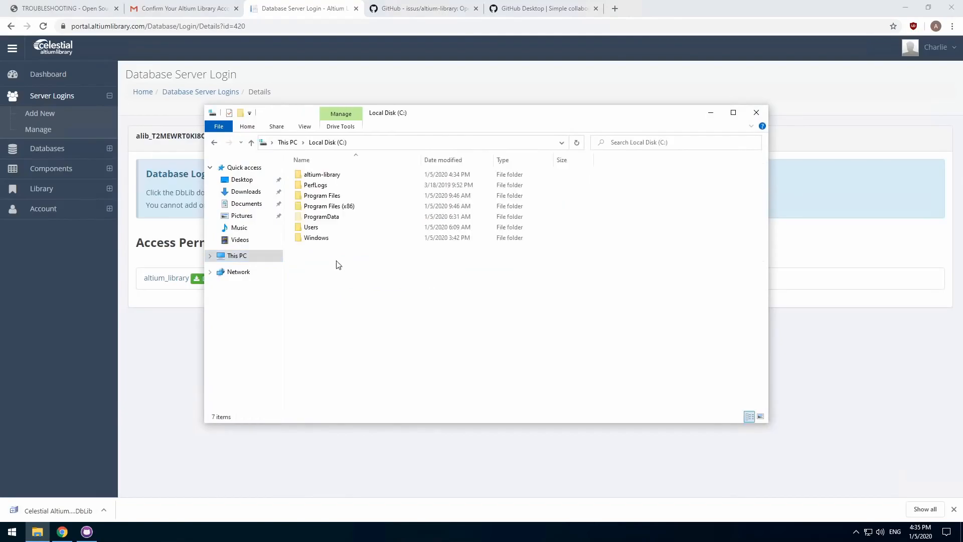
{"action": "double_click", "coordinate": [321, 174]}
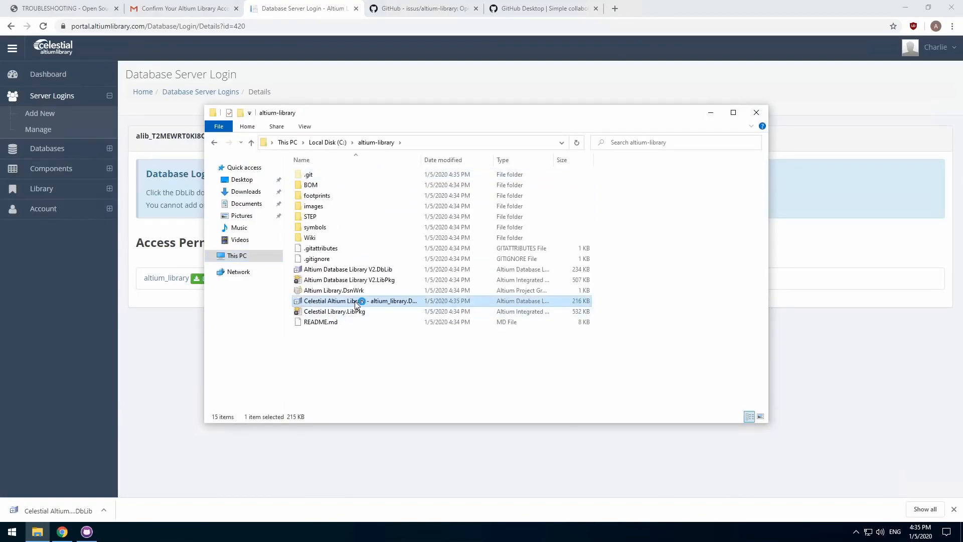
{"action": "double_click", "coordinate": [335, 300]}
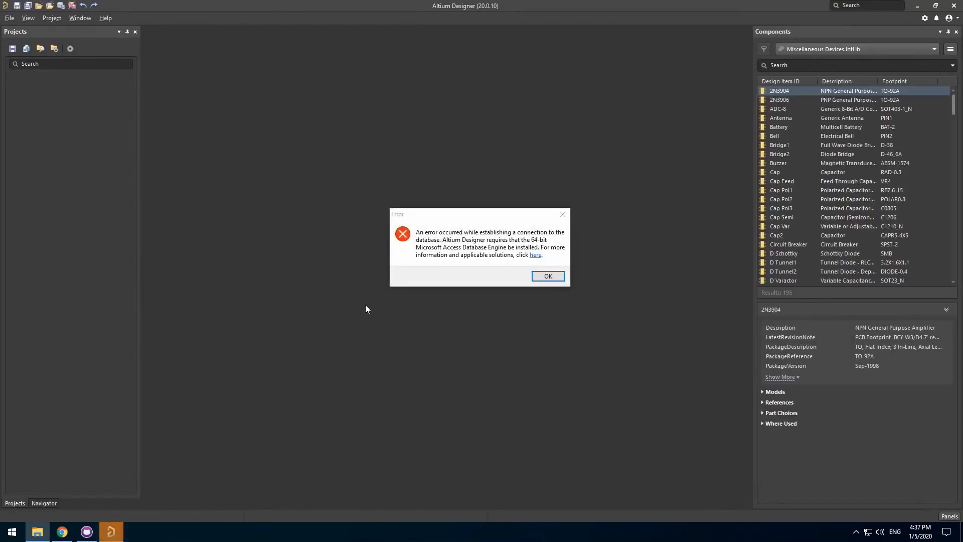
{"action": "left_click", "coordinate": [546, 276]}
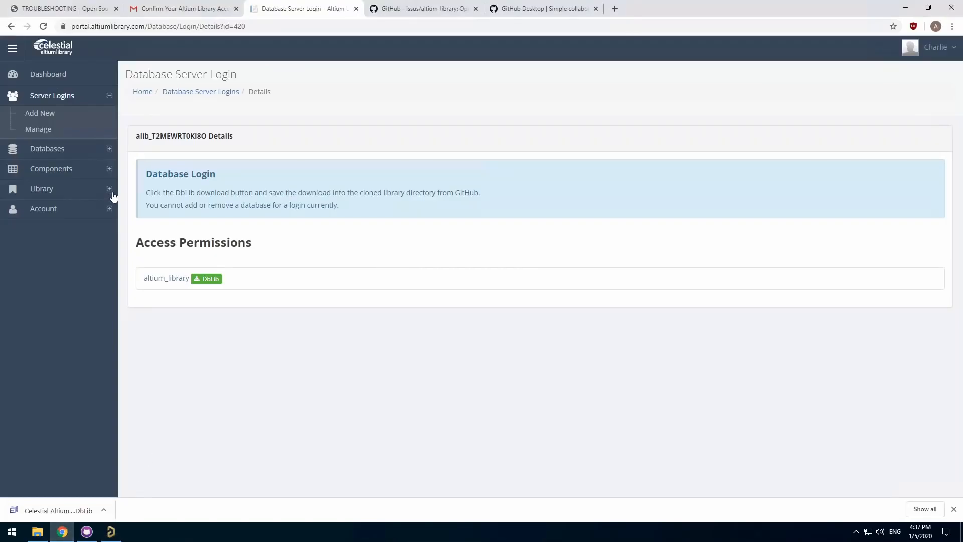
- From the Troubleshooting page, download the MSSQL Native Client 64 Bit driver
{"action": "left_click", "coordinate": [61, 8]}
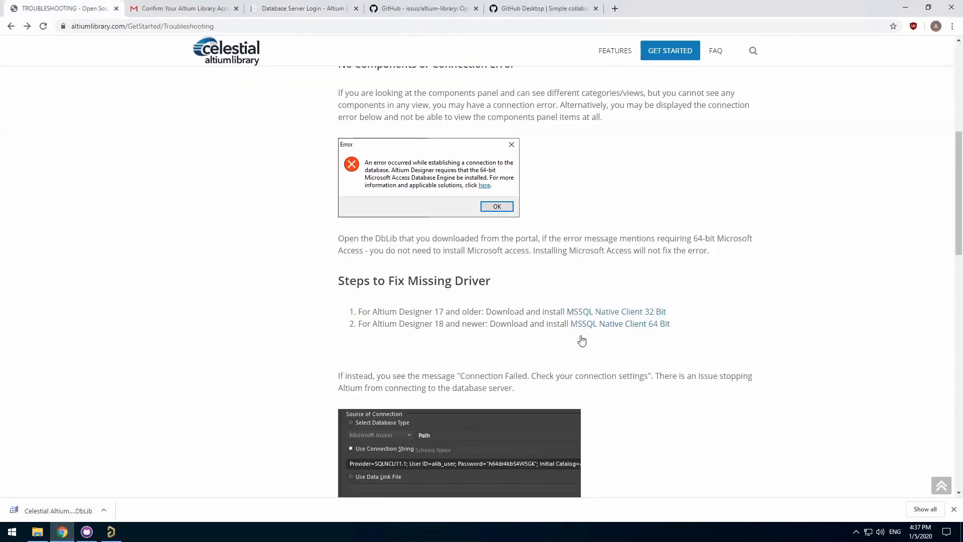
{"action": "left_click", "coordinate": [619, 323]}
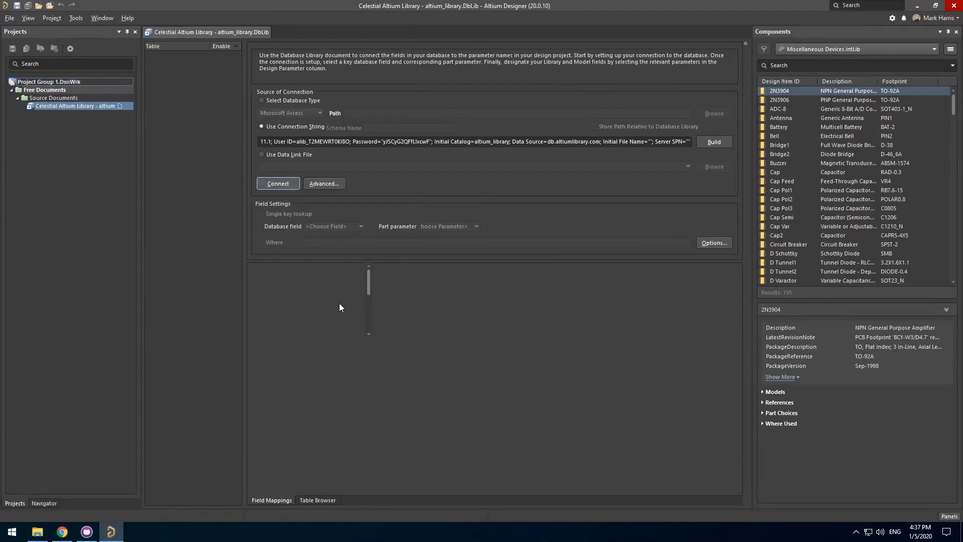
- Close the altium_library.DbLib document, leaving only the default project group
{"action": "left_click", "coordinate": [278, 183]}
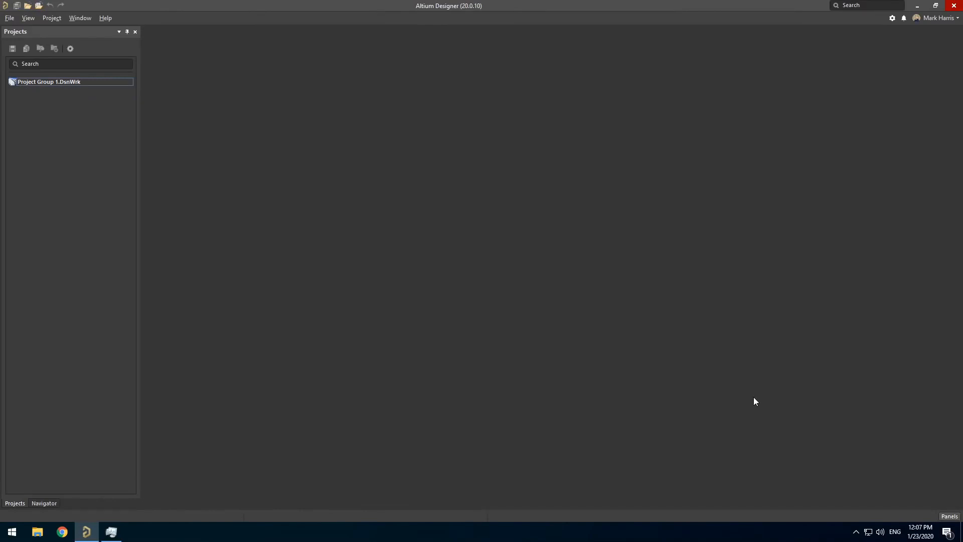
- Show the Components panel and its Available File-based Libraries dialog listing installed libraries
{"action": "left_click", "coordinate": [949, 515]}
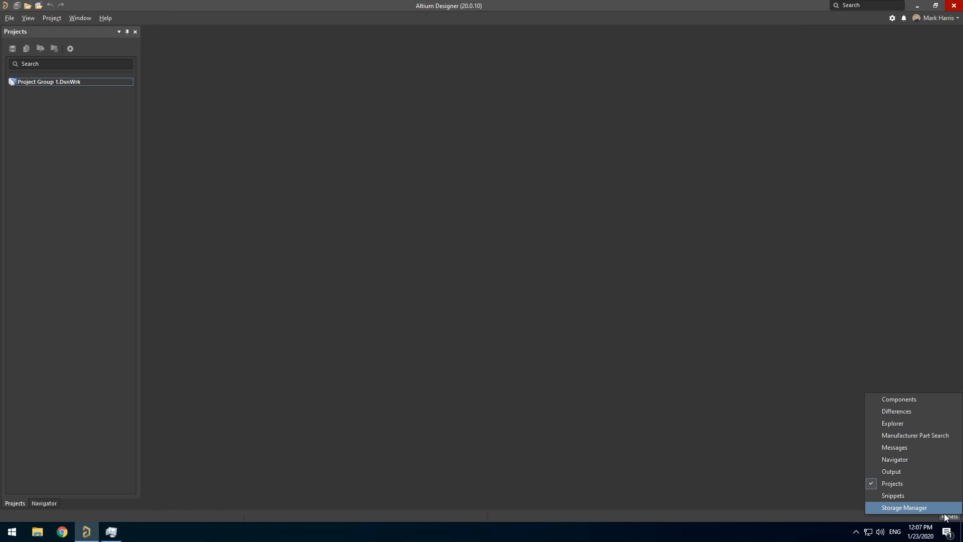
{"action": "left_click", "coordinate": [898, 398]}
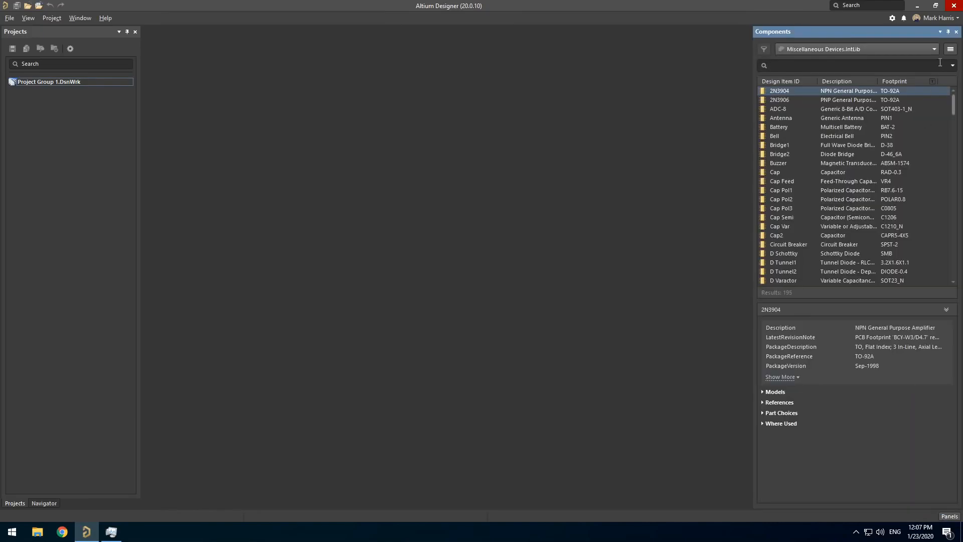
{"action": "left_click", "coordinate": [950, 48]}
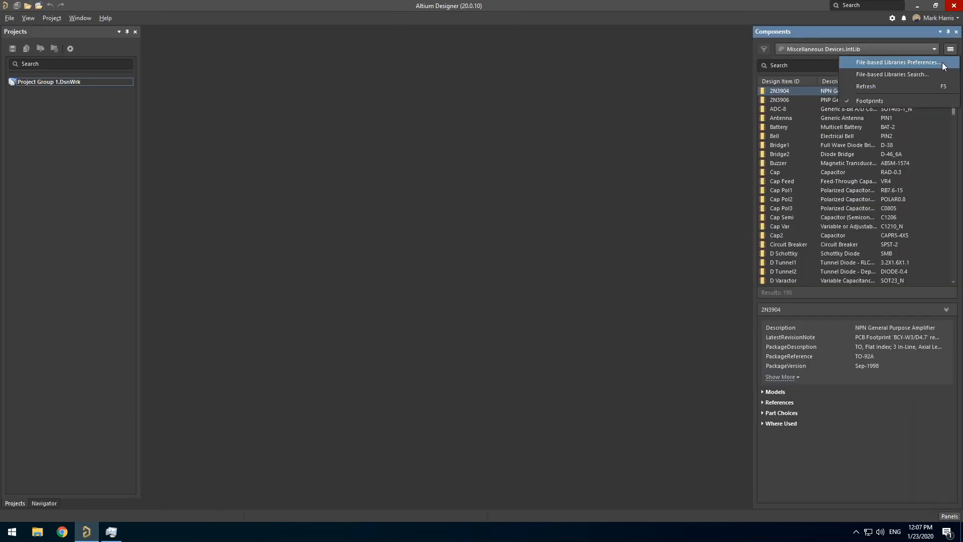
{"action": "left_click", "coordinate": [896, 62]}
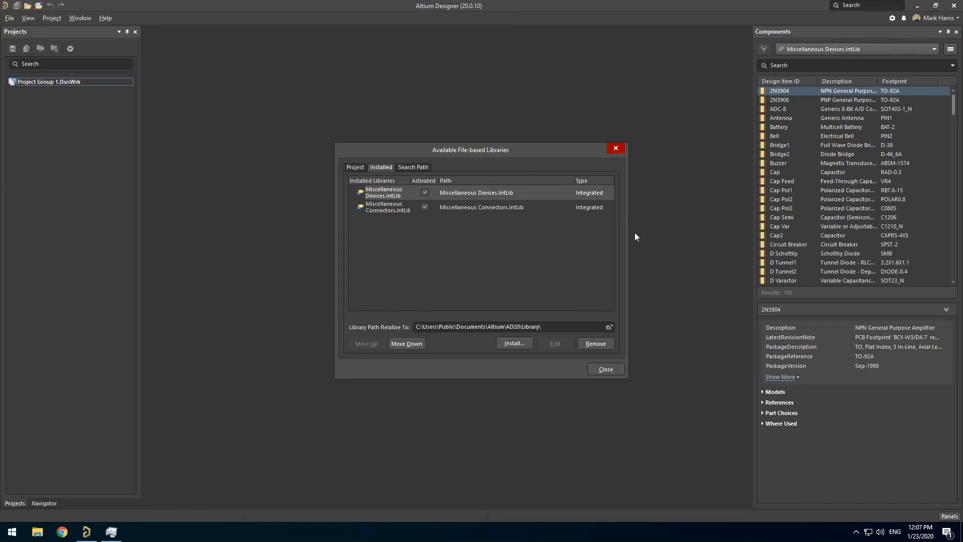
- Install the Celestial Altium Library DbLib from C:\altium-library using the Database Libraries filter
{"action": "left_click", "coordinate": [513, 343]}
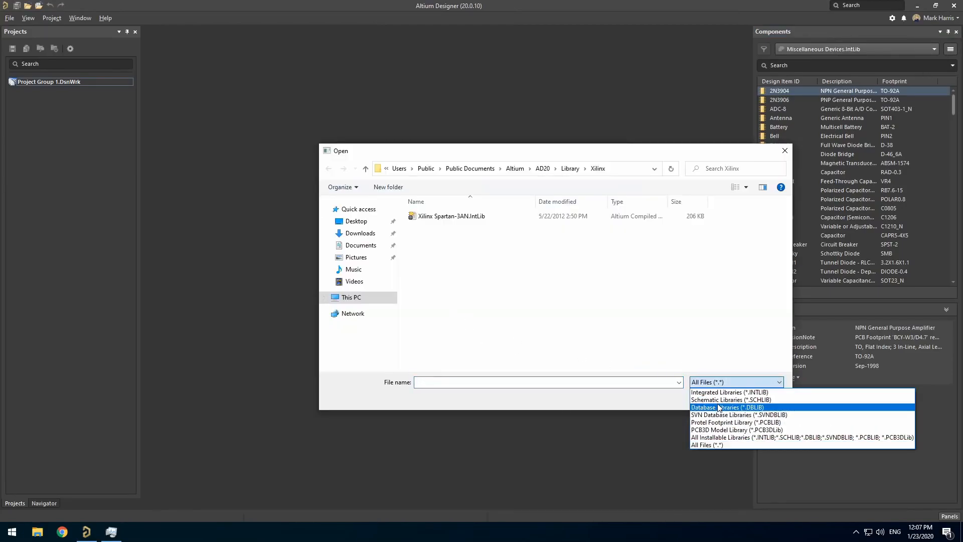
{"action": "left_click", "coordinate": [728, 406]}
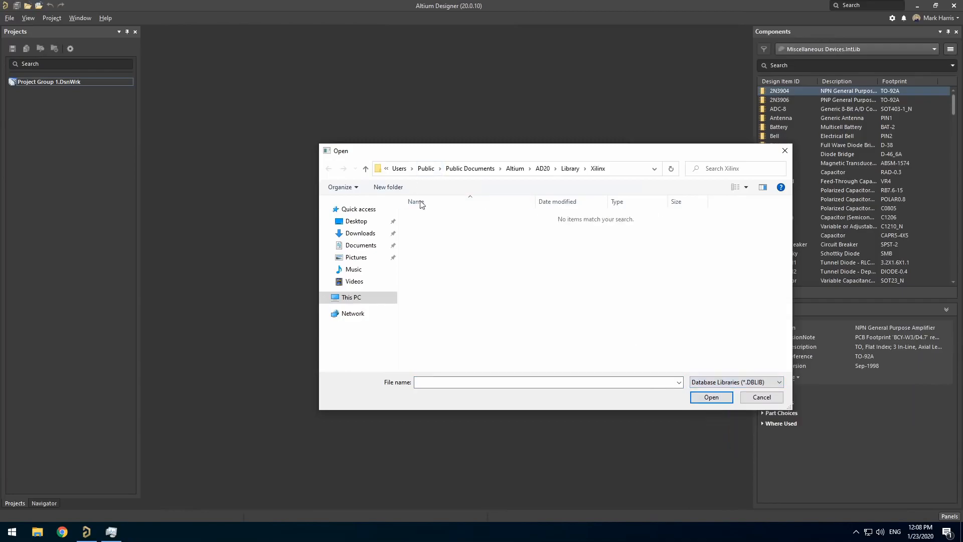
{"action": "left_click", "coordinate": [352, 297]}
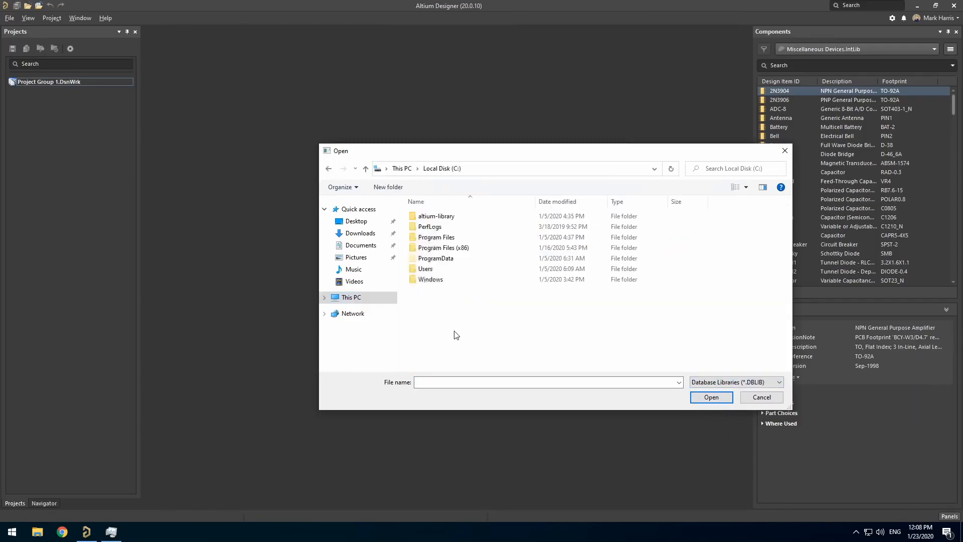
{"action": "left_click", "coordinate": [435, 216]}
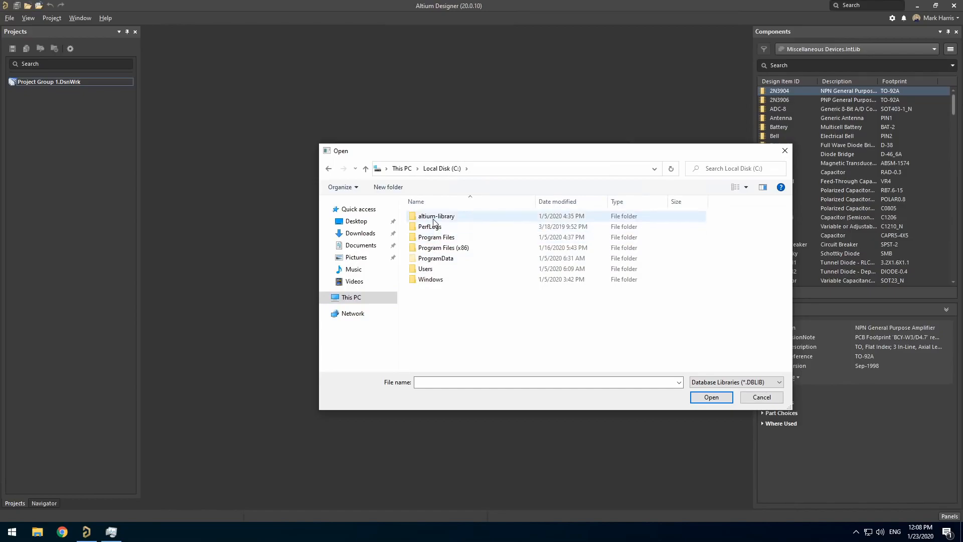
{"action": "double_click", "coordinate": [436, 215]}
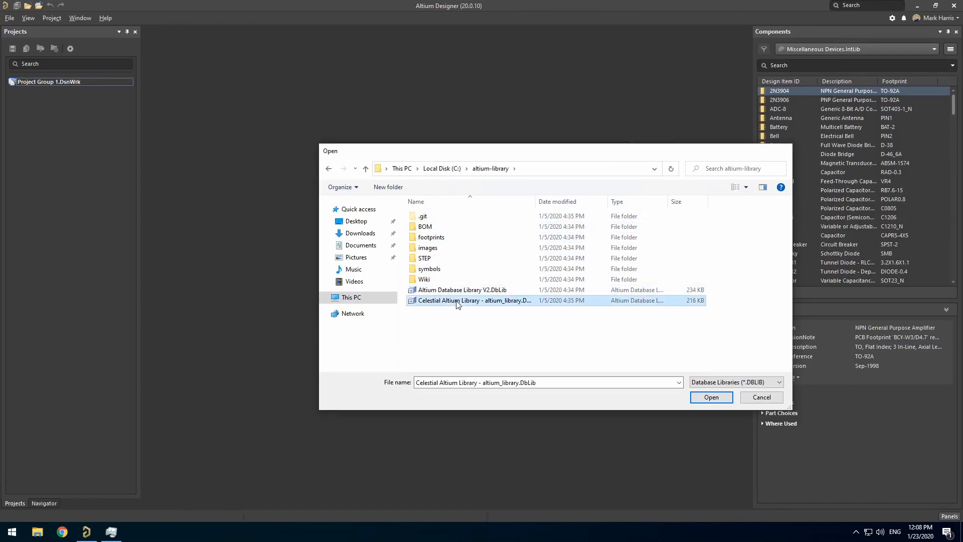
{"action": "left_click", "coordinate": [710, 397]}
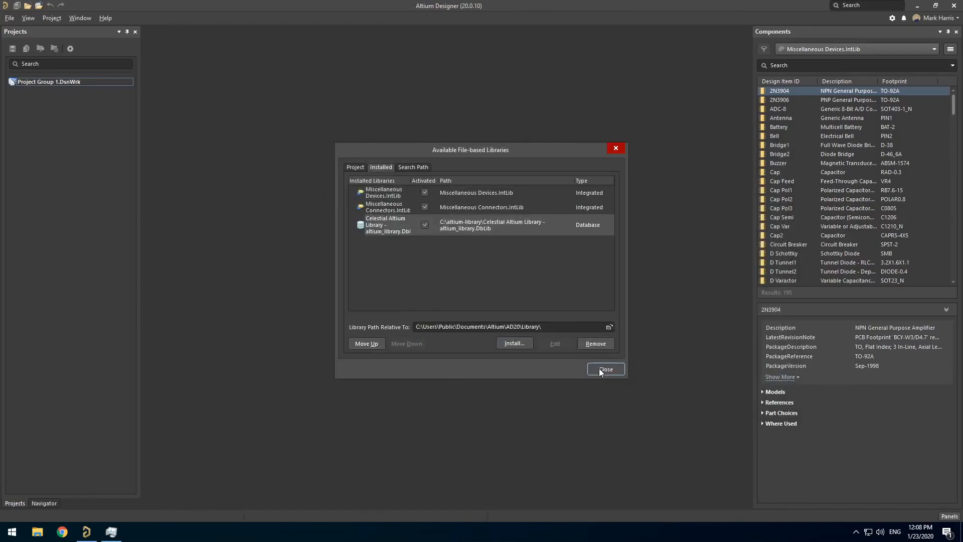
- Dismiss the installed libraries list and library views, then bring up the Windows Start menu
{"action": "left_click", "coordinate": [605, 369]}
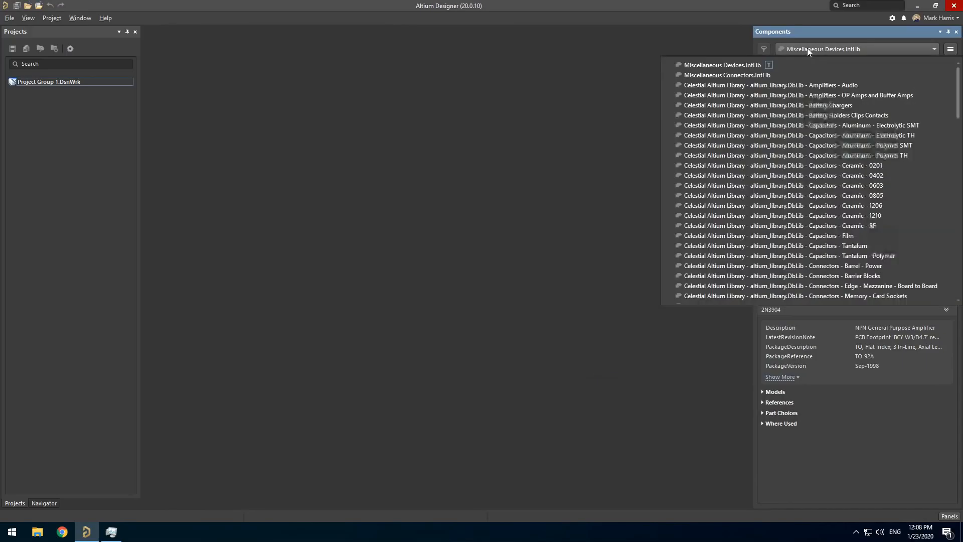
{"action": "left_click", "coordinate": [784, 204]}
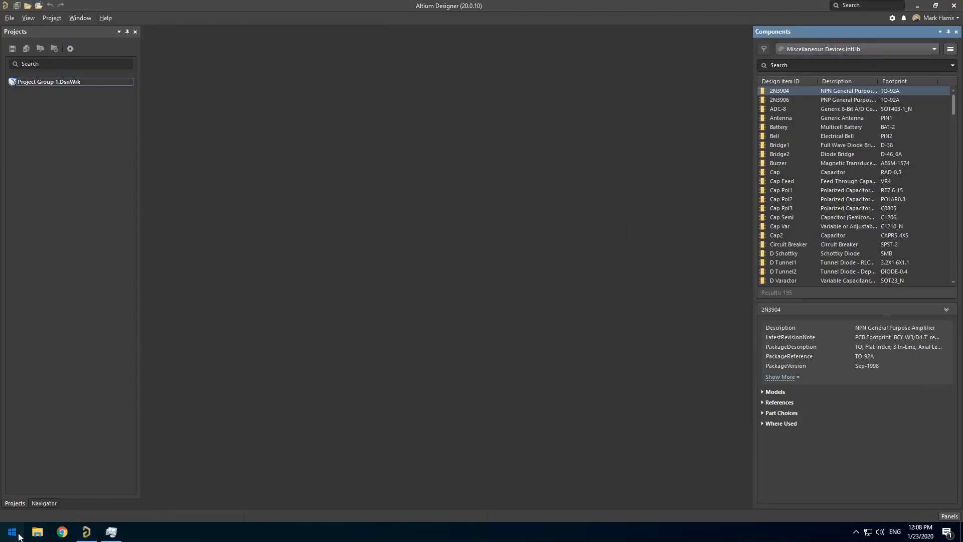
{"action": "left_click", "coordinate": [11, 531]}
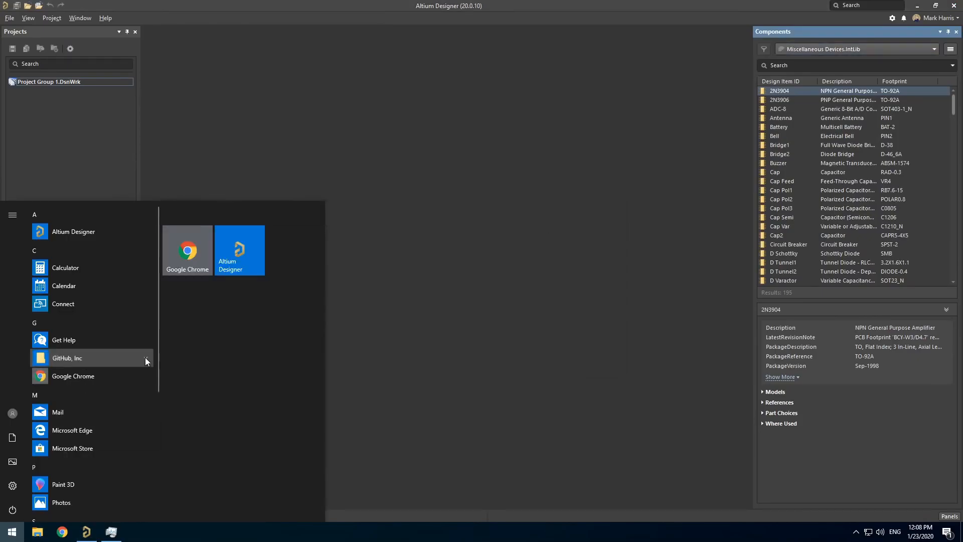
- Launch GitHub Desktop, pull the 86 new altium-library commits from origin, and return to Altium Designer
{"action": "left_click", "coordinate": [67, 357]}
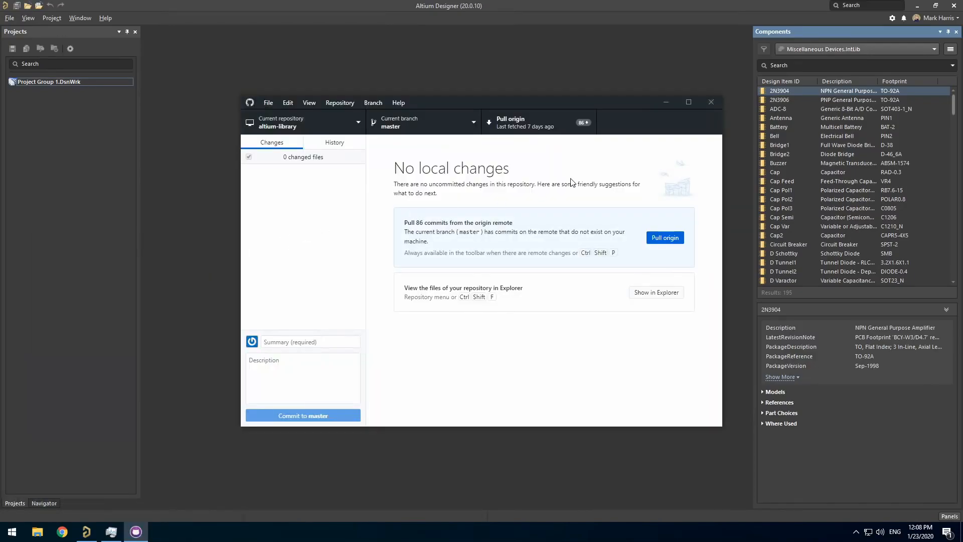
{"action": "left_click", "coordinate": [664, 238]}
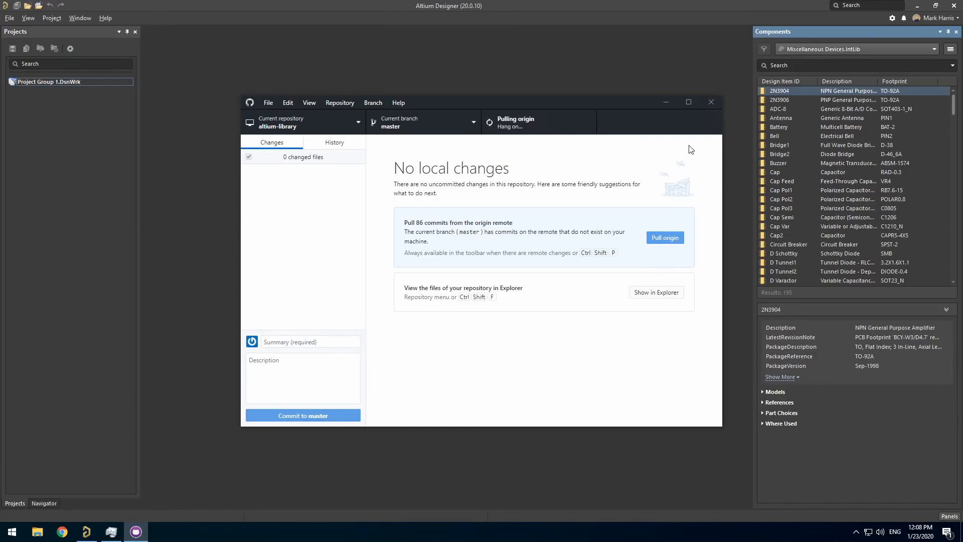
{"action": "left_click", "coordinate": [664, 236]}
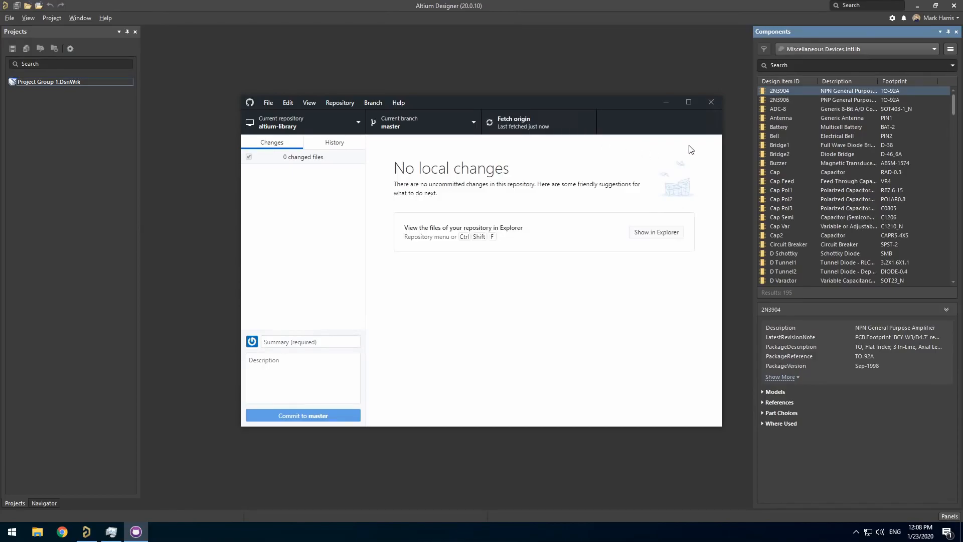
{"action": "left_click", "coordinate": [933, 49]}
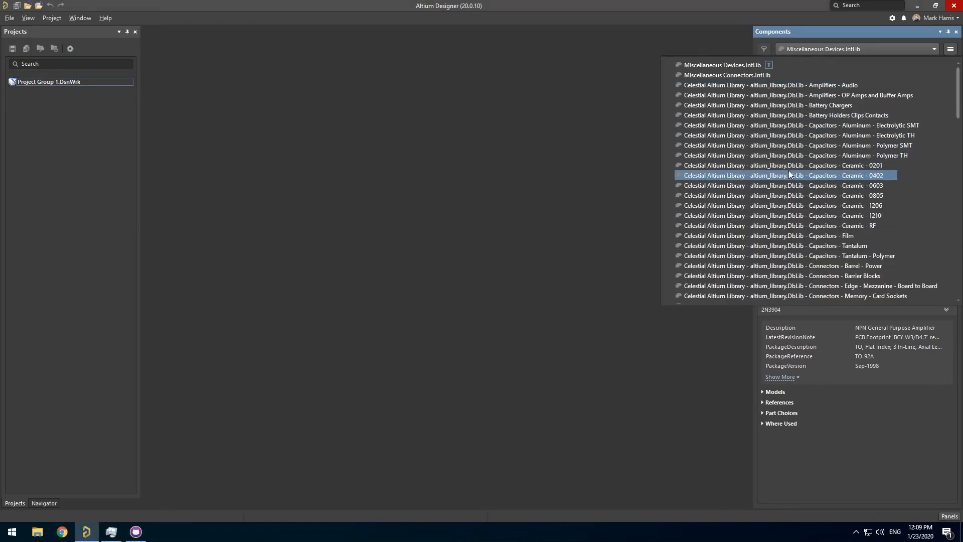
- Load the Capacitors - Ceramic - 0402 view and show the 0.022µF capacitor's details
{"action": "left_click", "coordinate": [783, 175]}
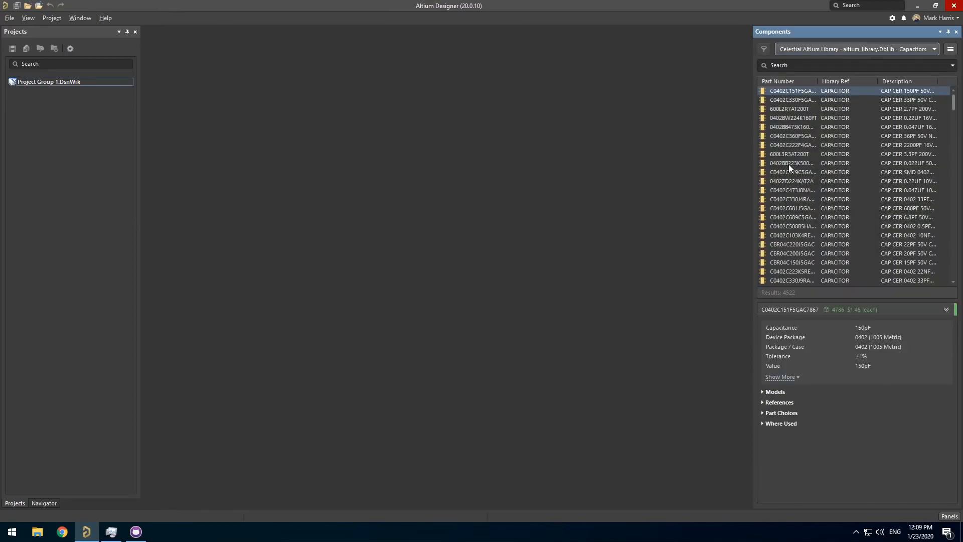
{"action": "left_click", "coordinate": [792, 162]}
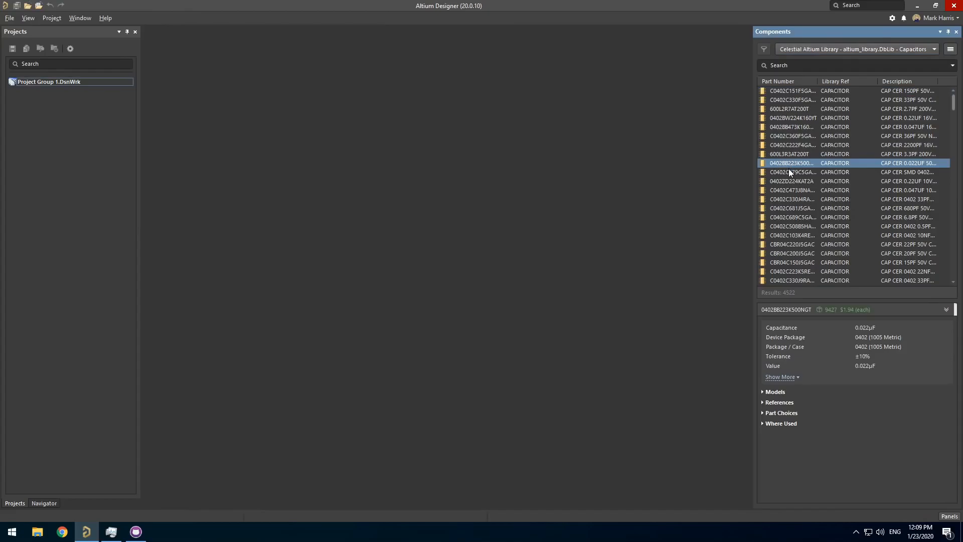